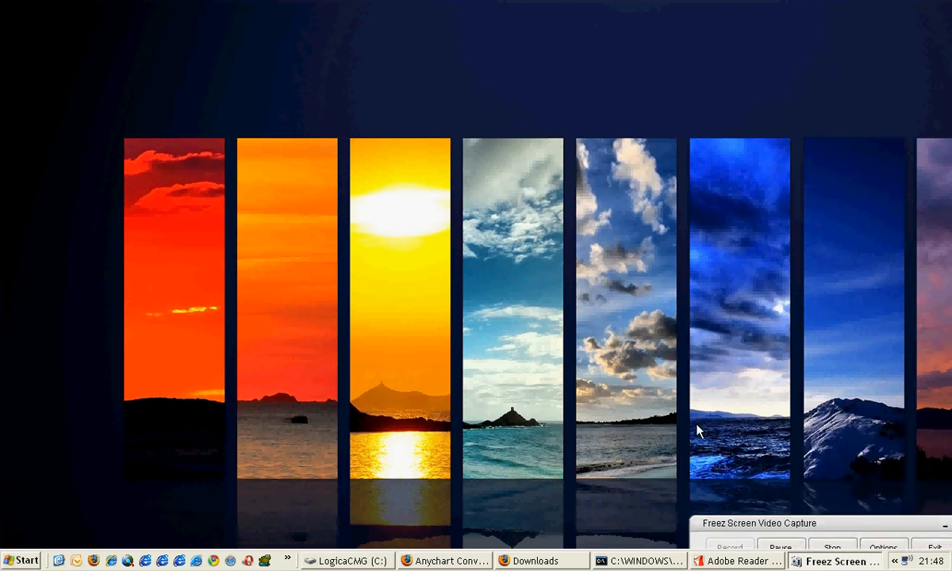
mouse_move(621, 412)
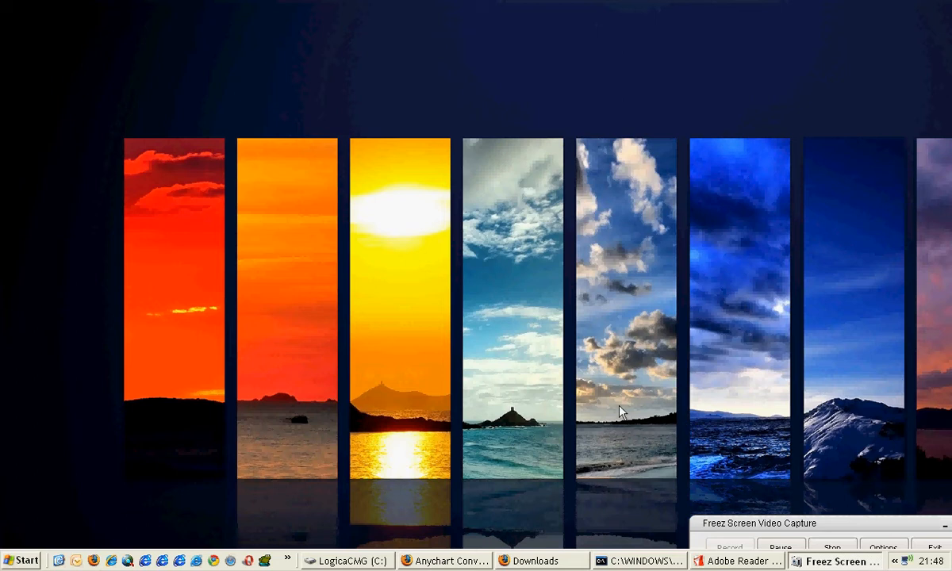
mouse_move(521, 404)
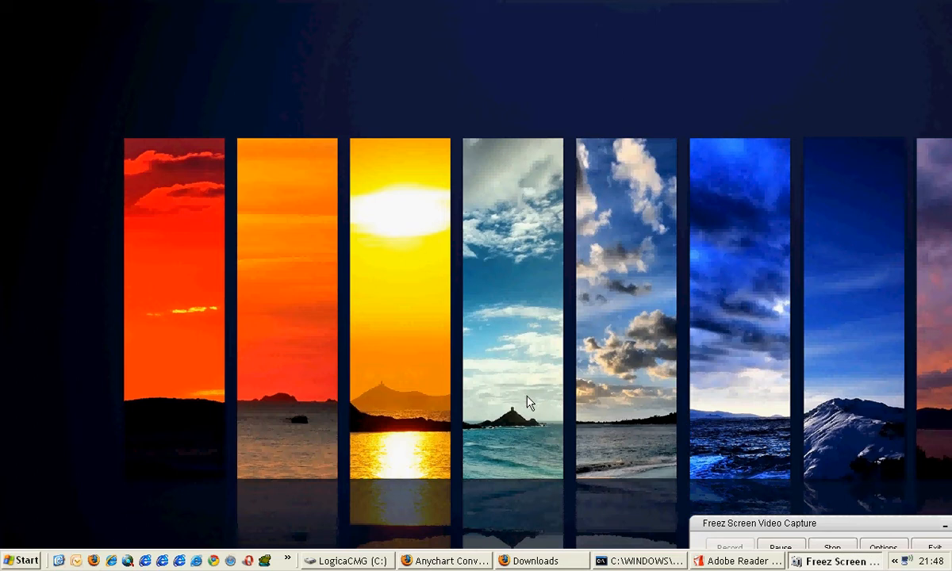
mouse_move(476, 447)
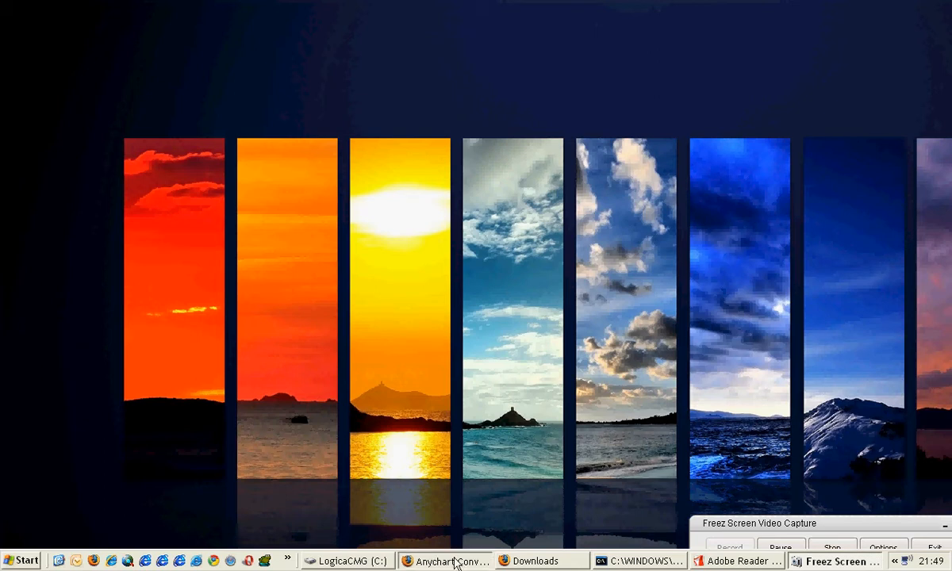
Step: Follow the blog's 'Version 0.6.2 Bèta' download link to its registration page
left_click(445, 561)
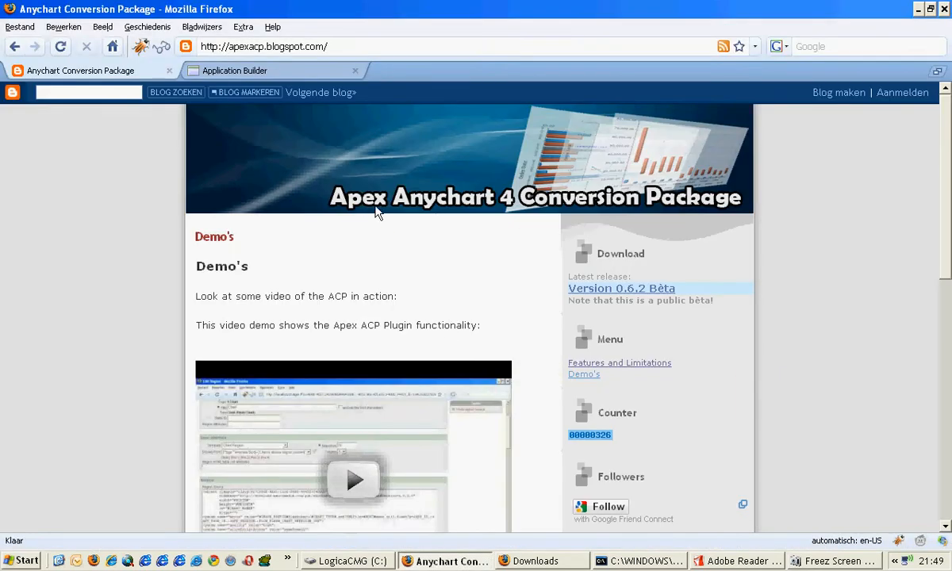
mouse_move(447, 235)
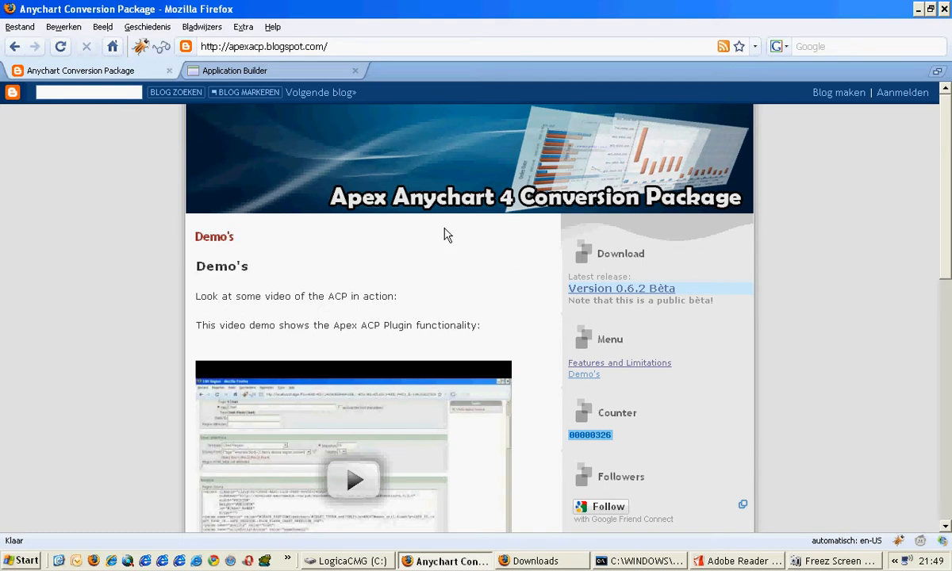
mouse_move(461, 263)
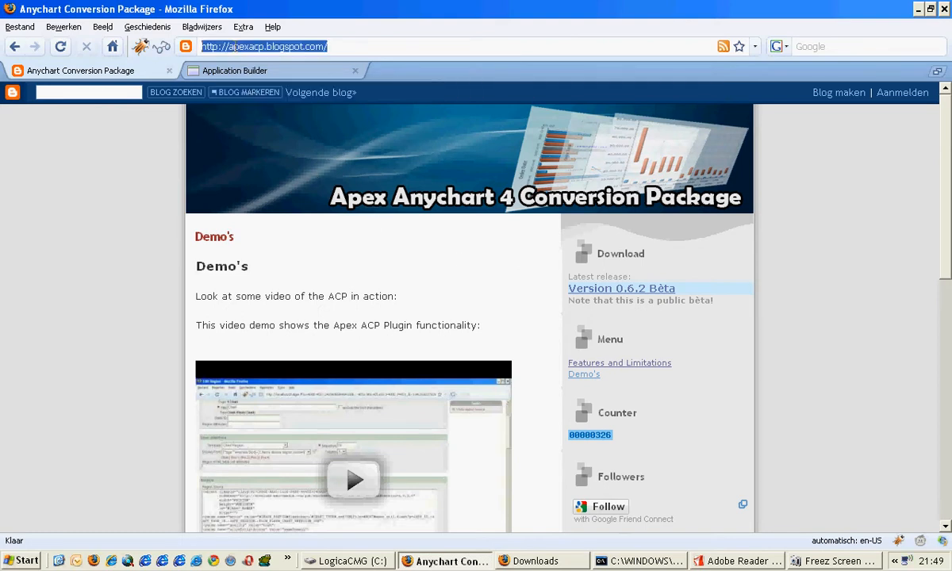
mouse_move(496, 112)
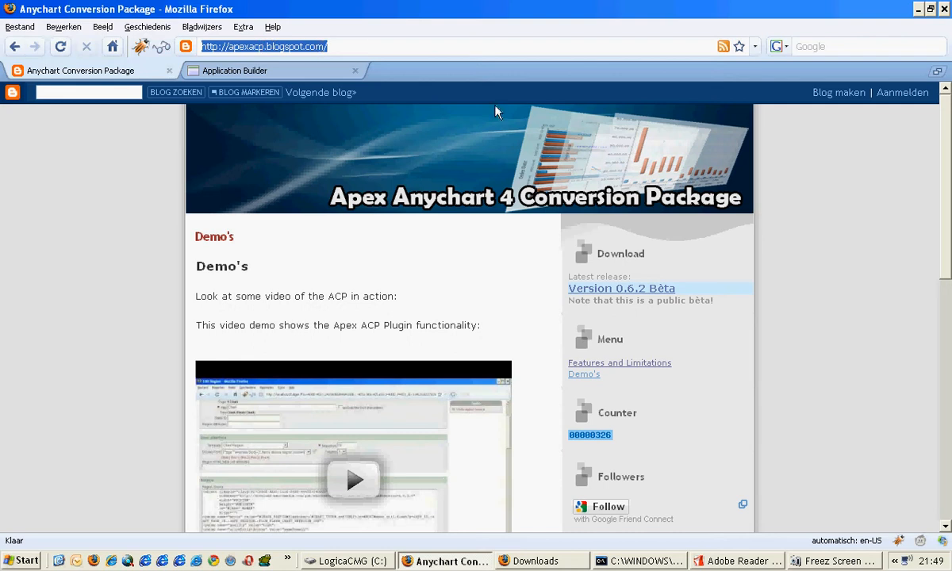
mouse_move(597, 278)
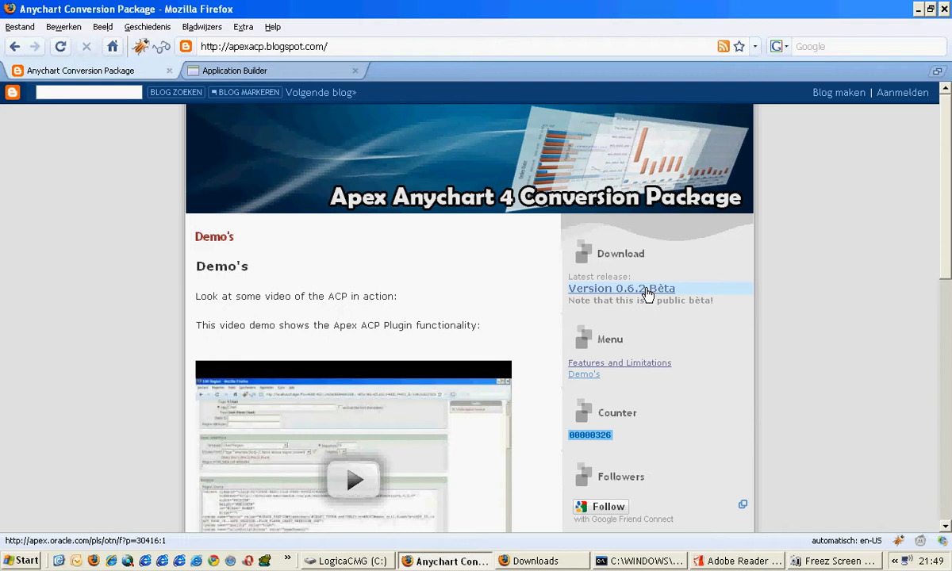
left_click(621, 288)
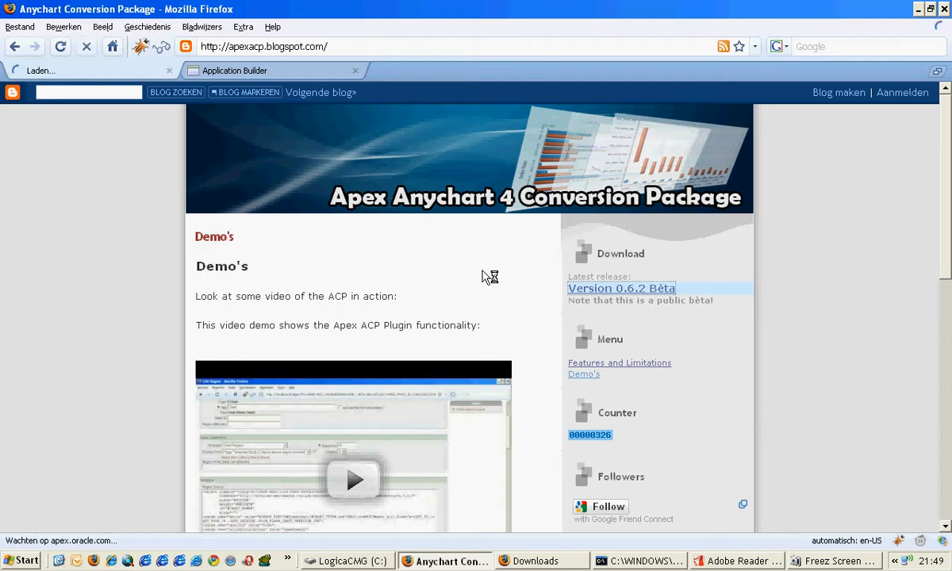
left_click(621, 288)
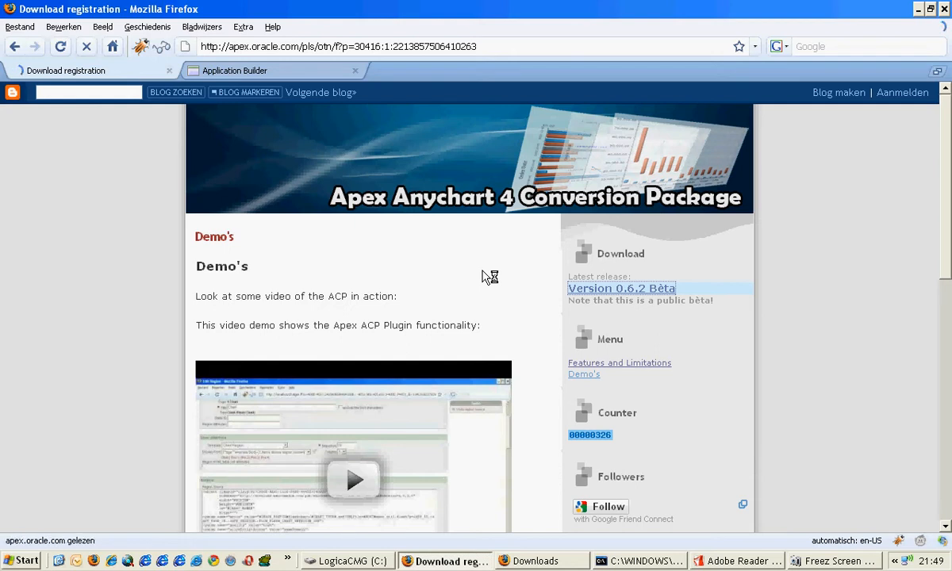
left_click(620, 253)
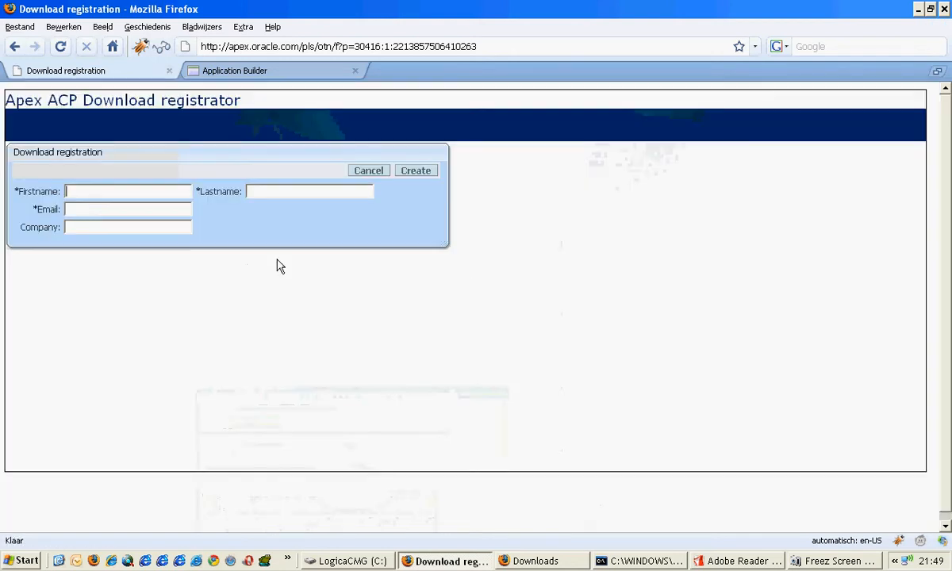
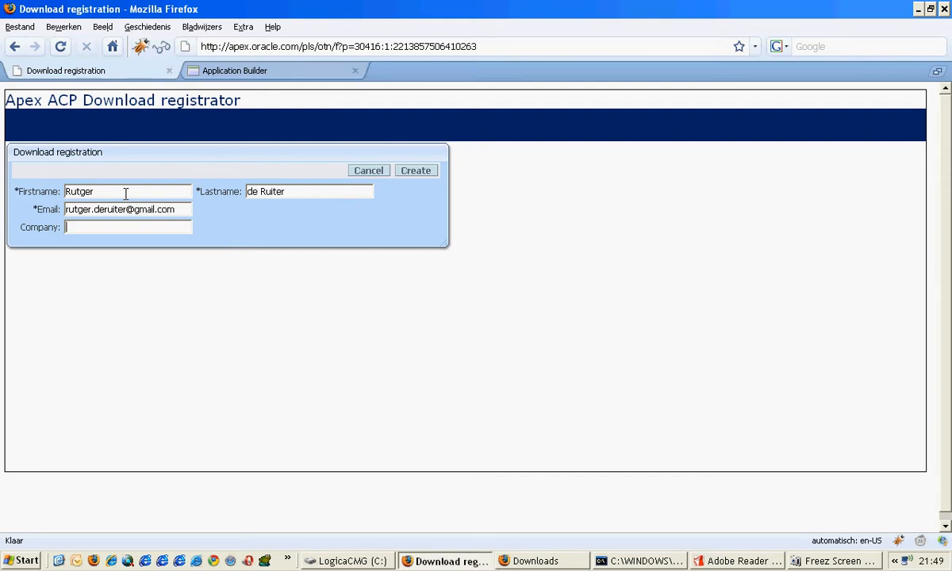
type("Logica")
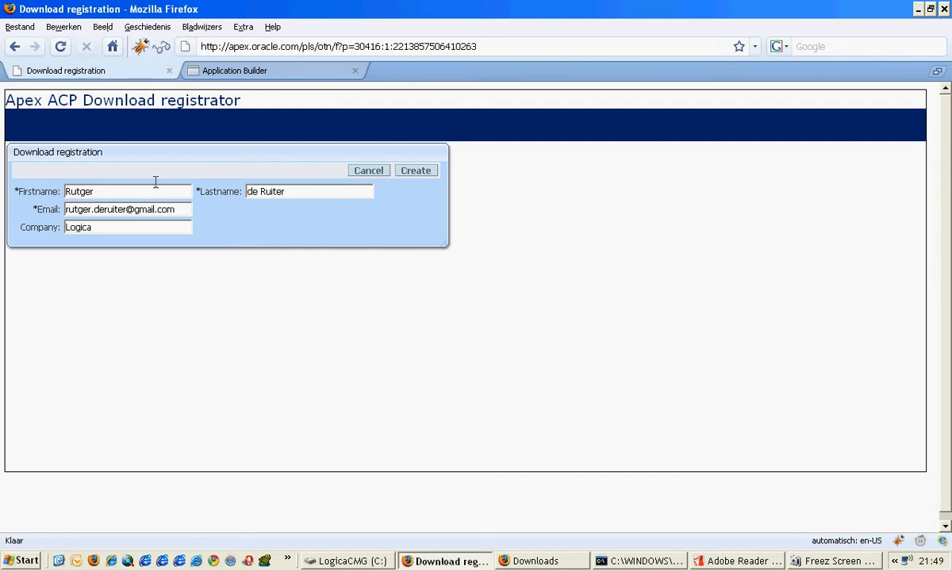
left_click(416, 170)
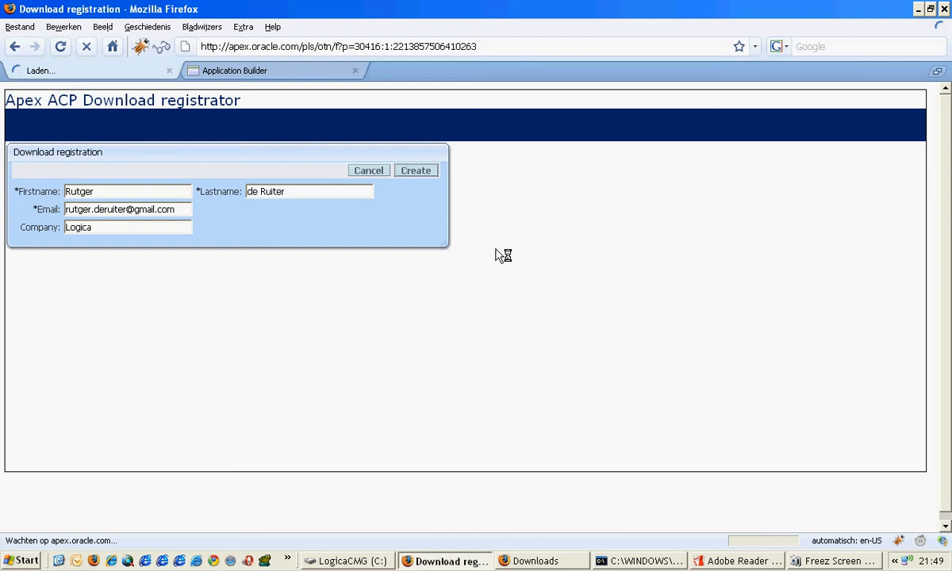
Step: Finish registration until Firefox offers to open APEX_V0.6.2.rar with WinRAR
left_click(416, 170)
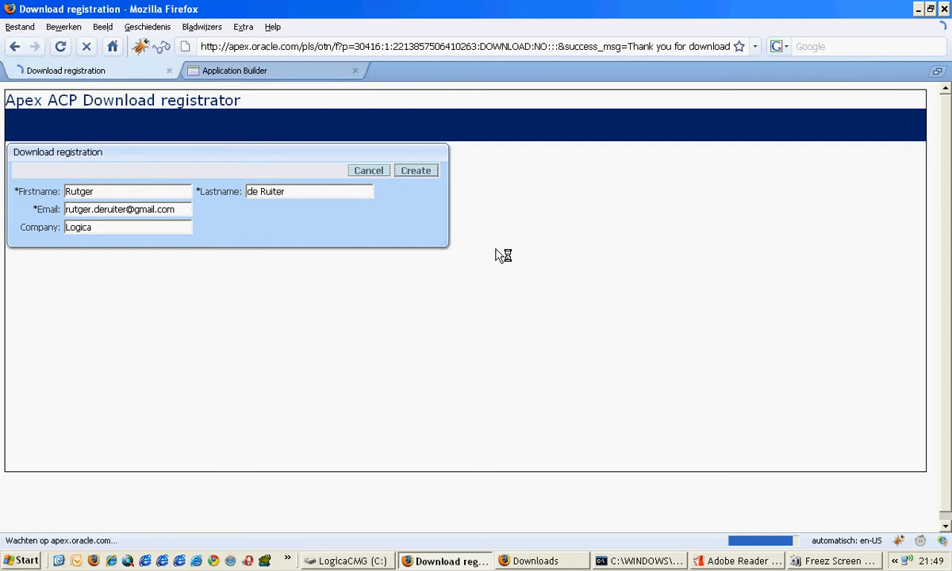
left_click(416, 170)
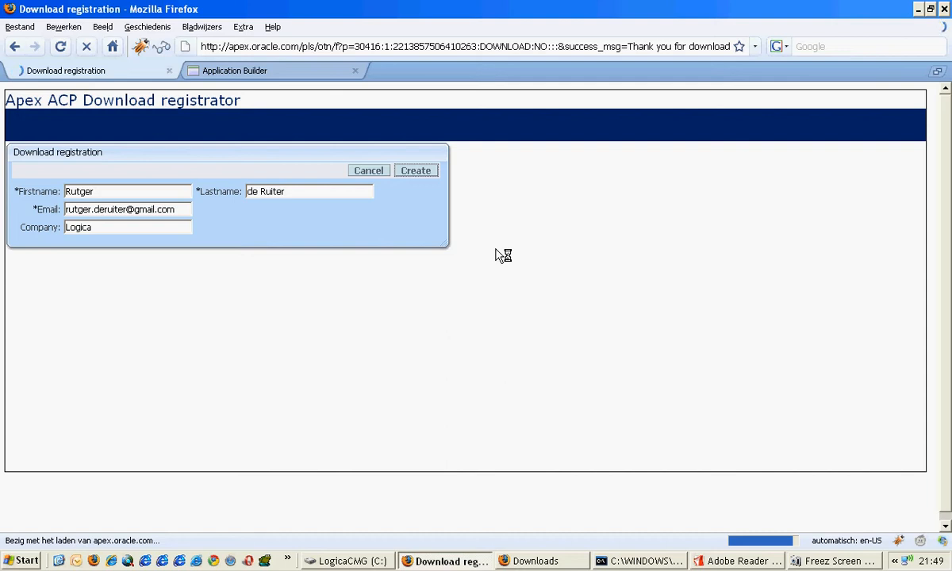
left_click(415, 170)
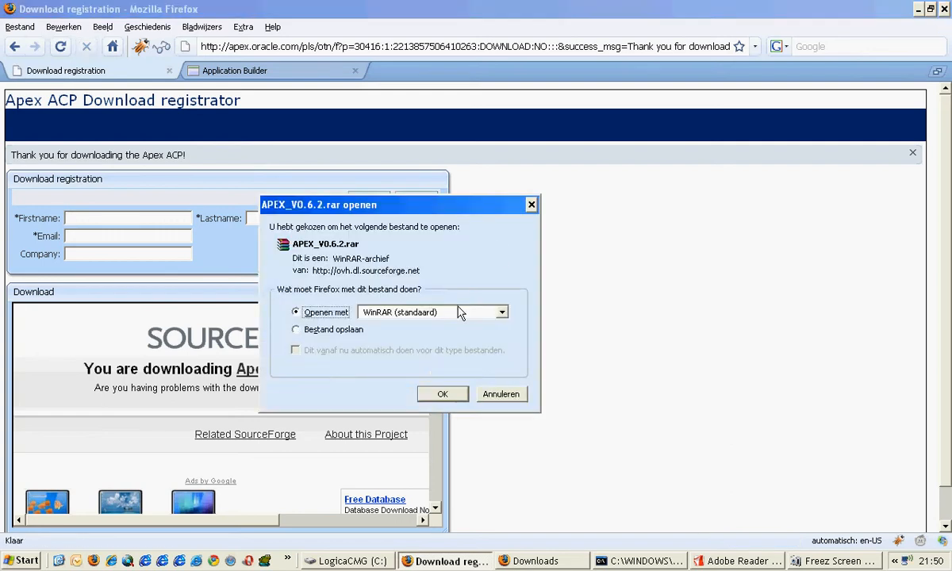
Step: Open APEX_V0.6.2-2.rar in WinRAR and dismiss the licence purchase notice
left_click(443, 394)
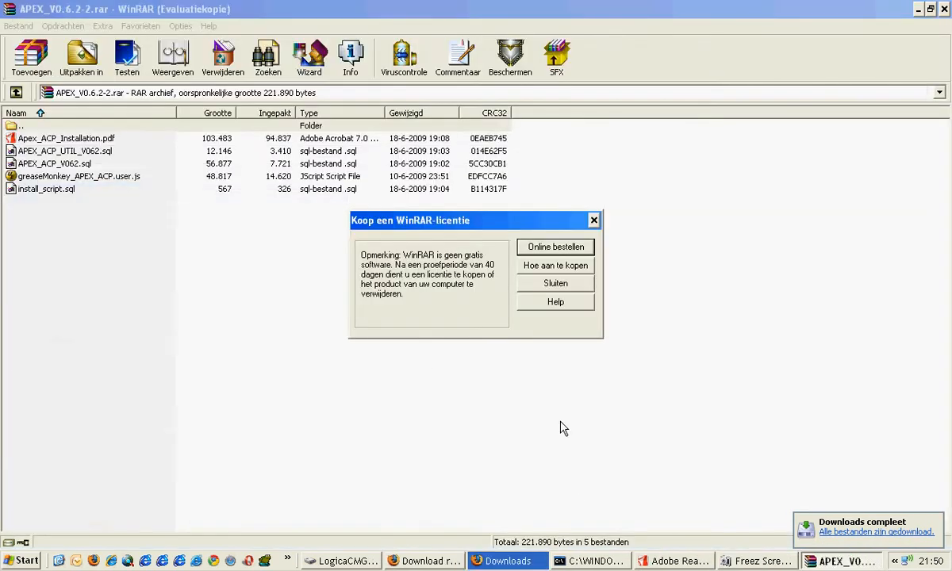
left_click(555, 283)
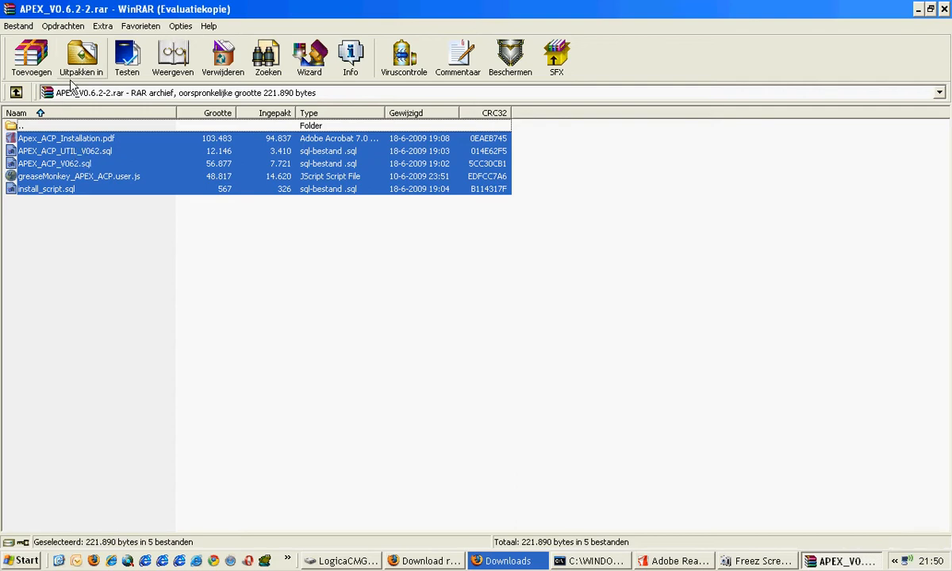
mouse_move(24, 561)
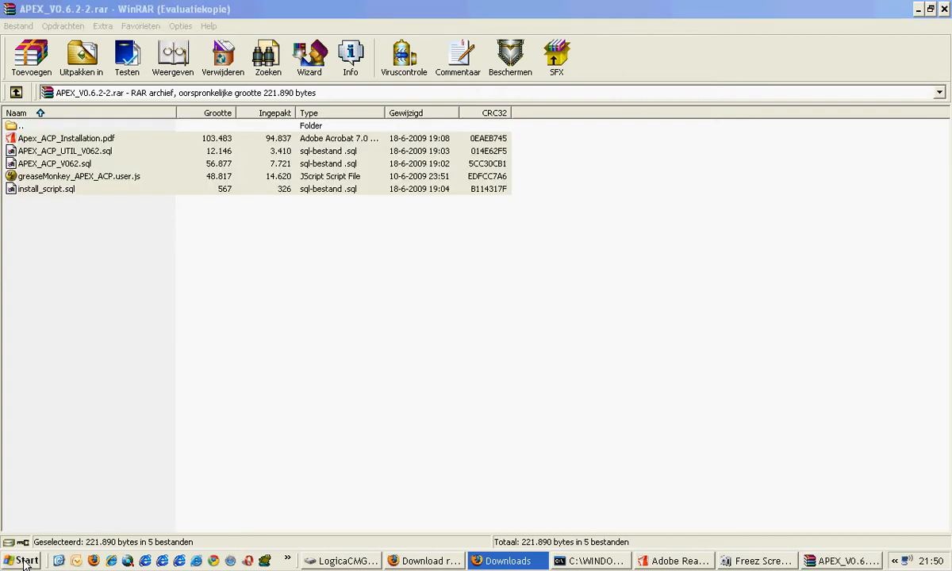
mouse_move(234, 358)
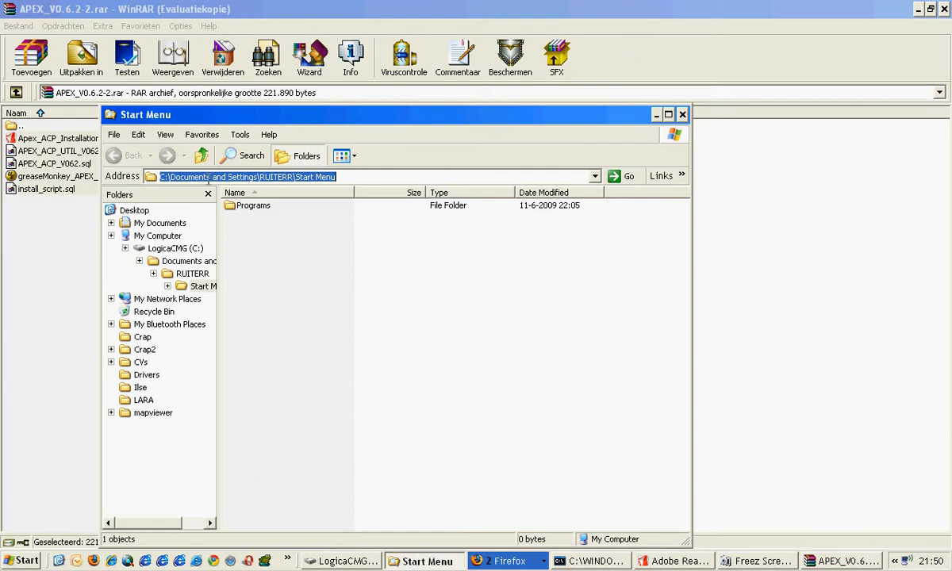
Step: Check the five extracted files in C:\Project APEX_ACP\test and switch to the command prompt
type("c:\\pro")
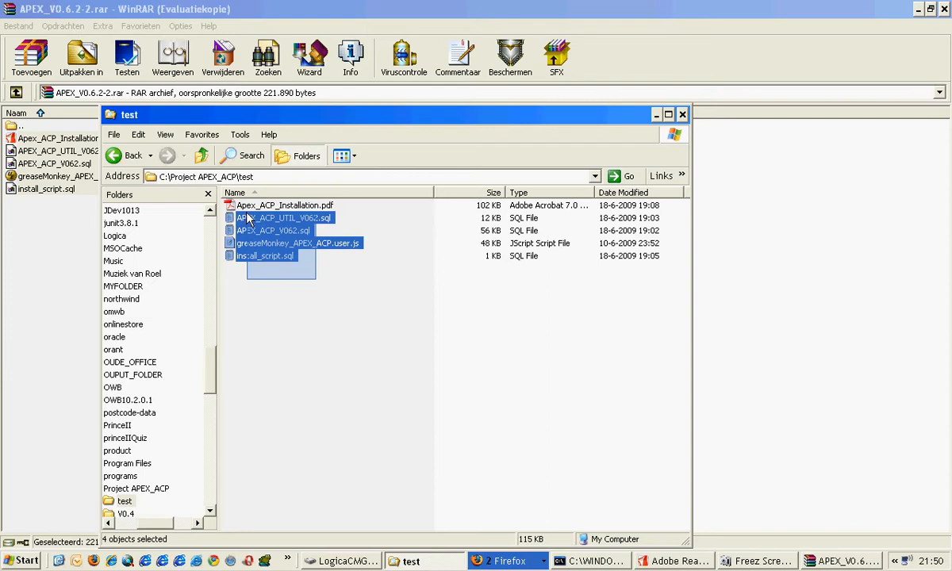
left_click(284, 205)
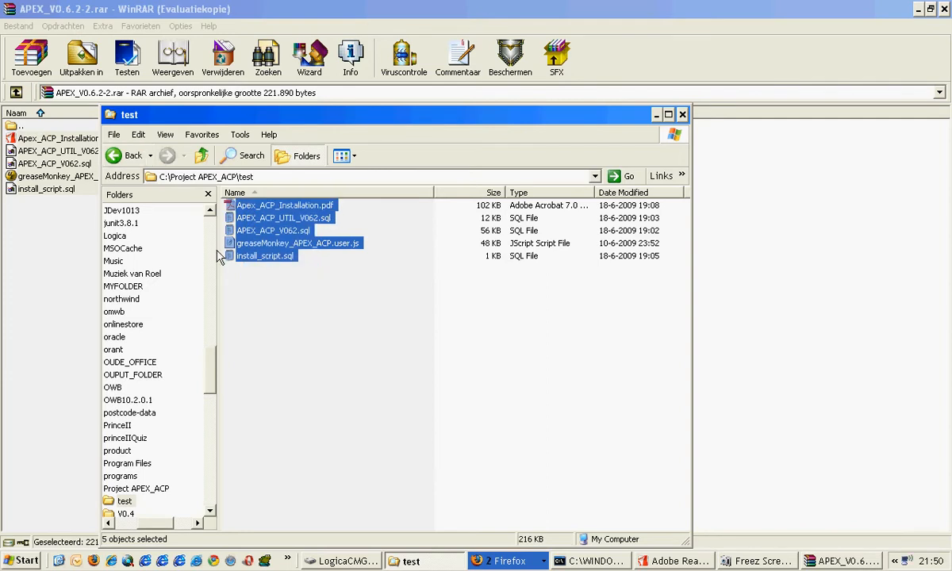
left_click(286, 205)
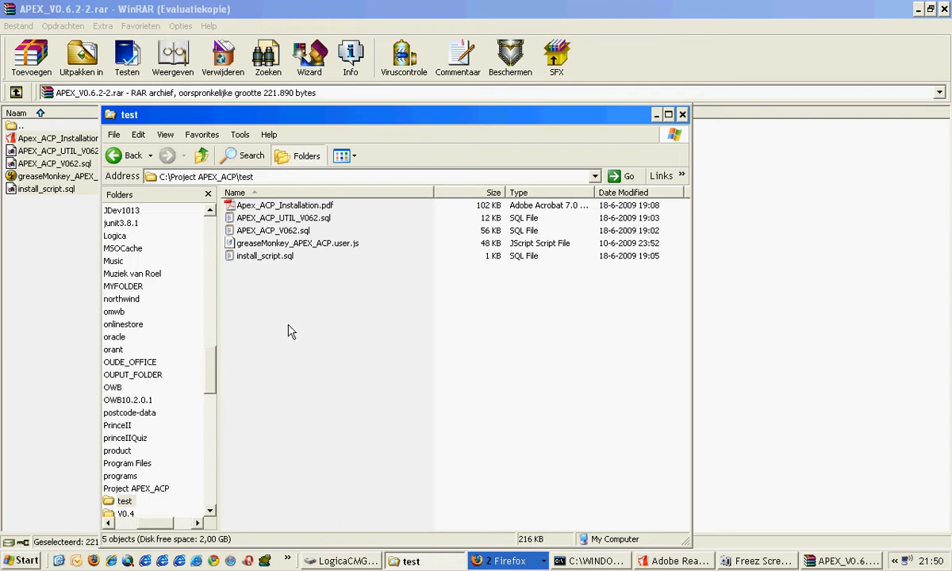
mouse_move(283, 298)
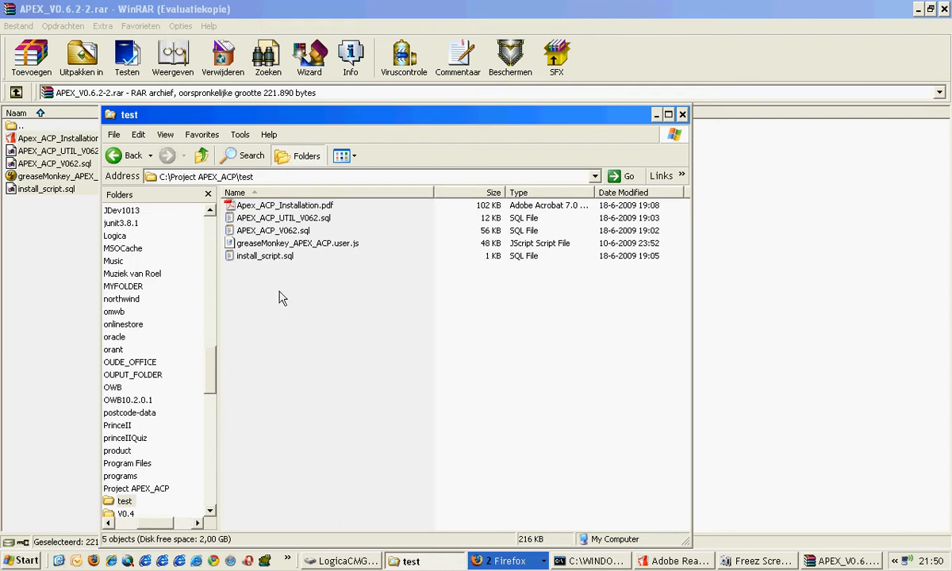
left_click(273, 230)
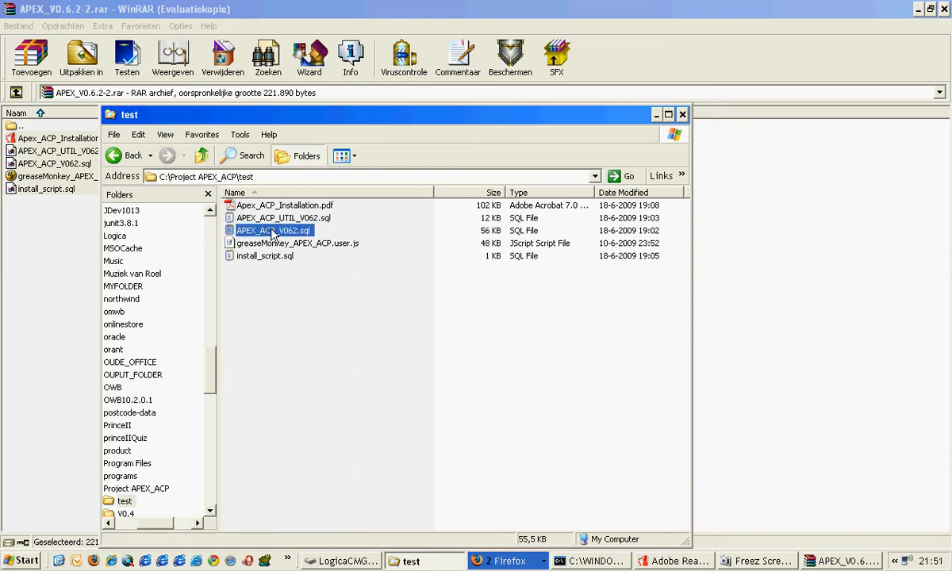
left_click(264, 269)
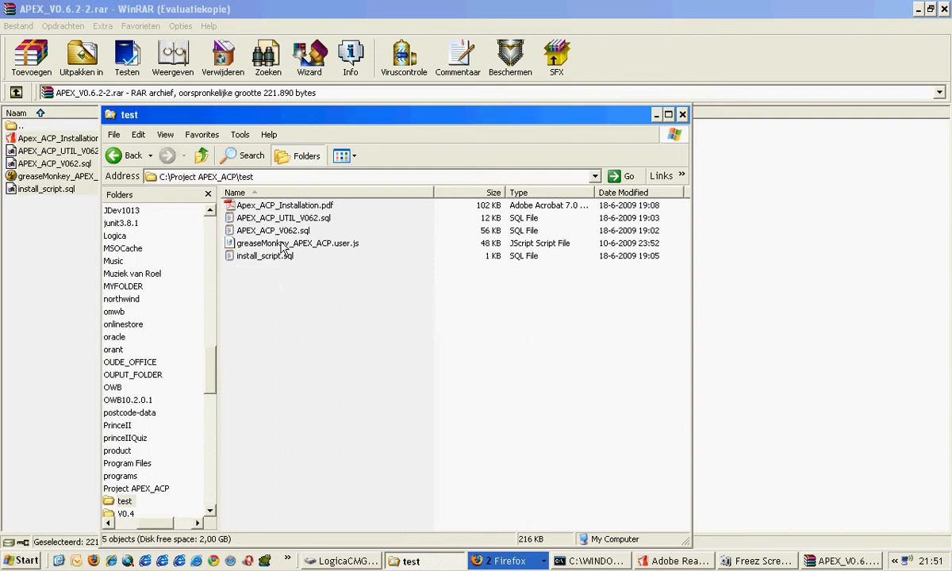
mouse_move(355, 448)
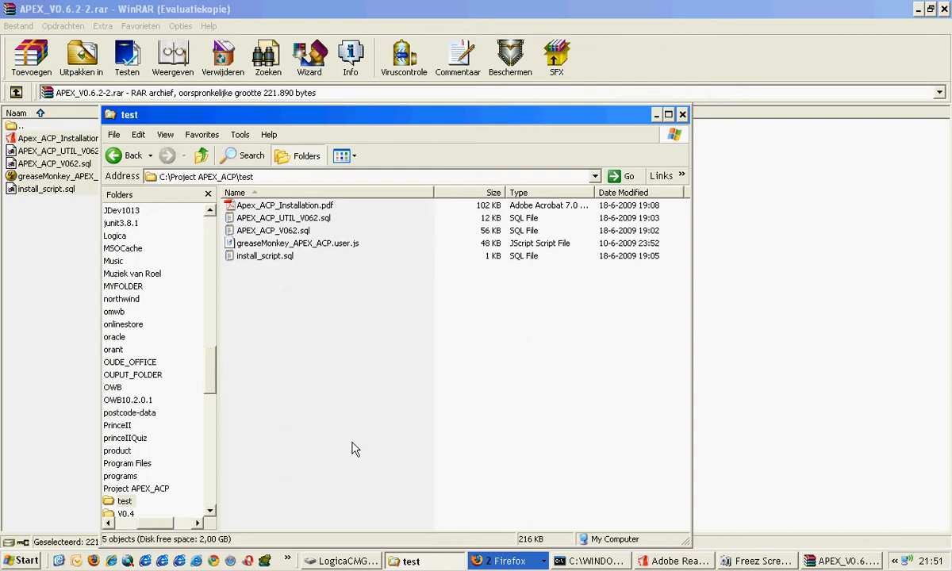
mouse_move(531, 512)
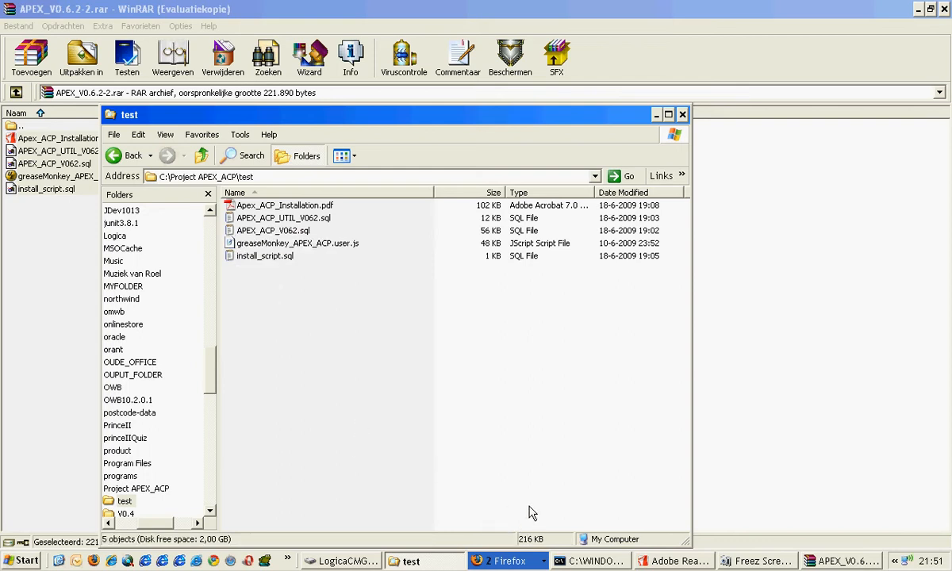
left_click(591, 561)
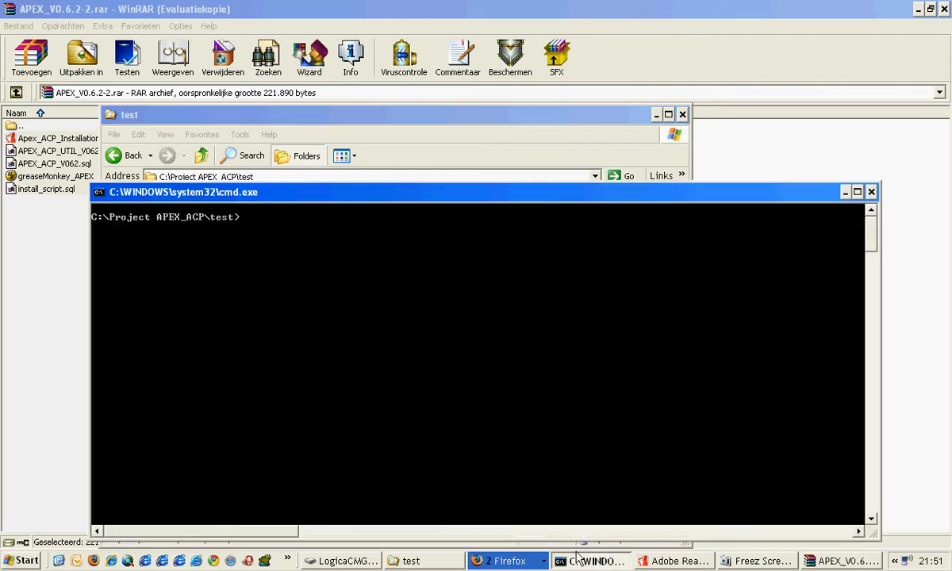
type("sql")
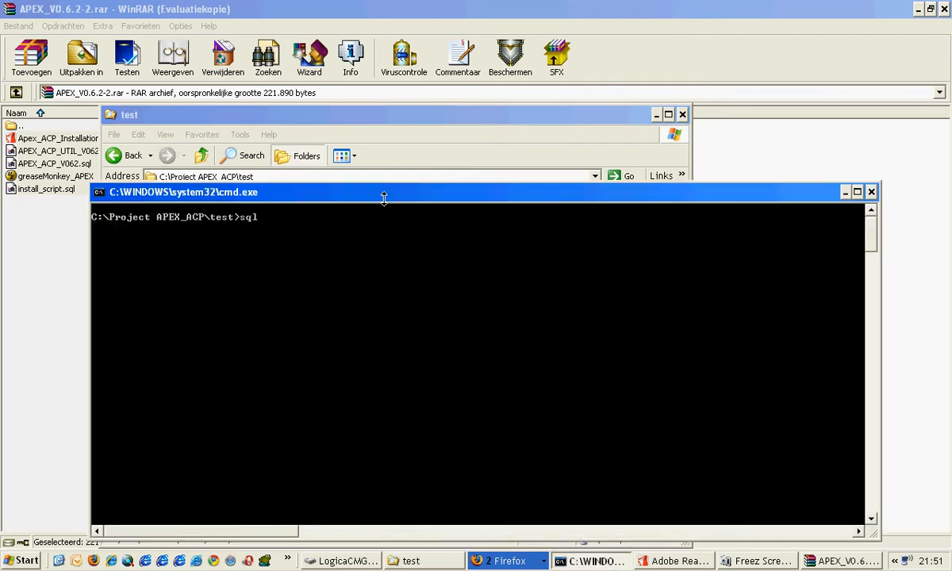
mouse_move(175, 224)
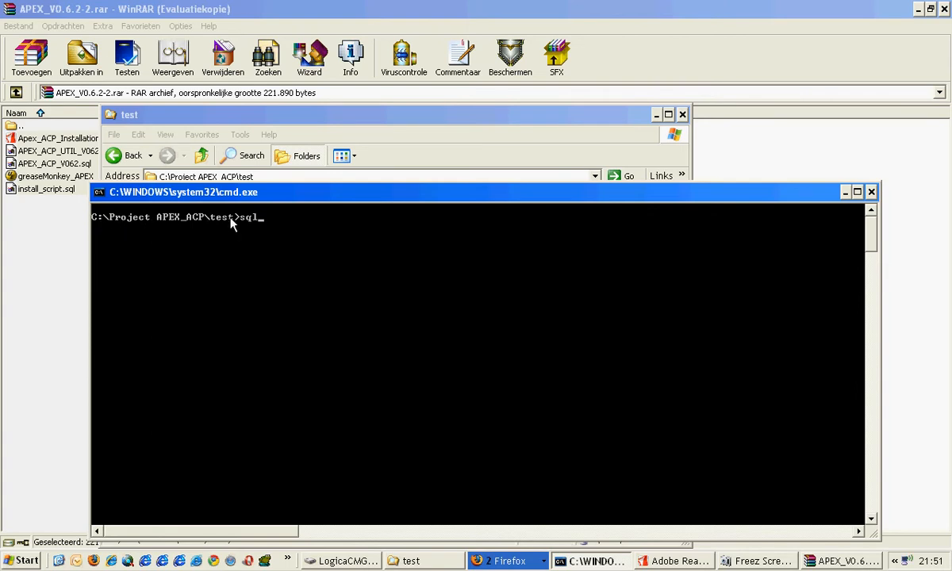
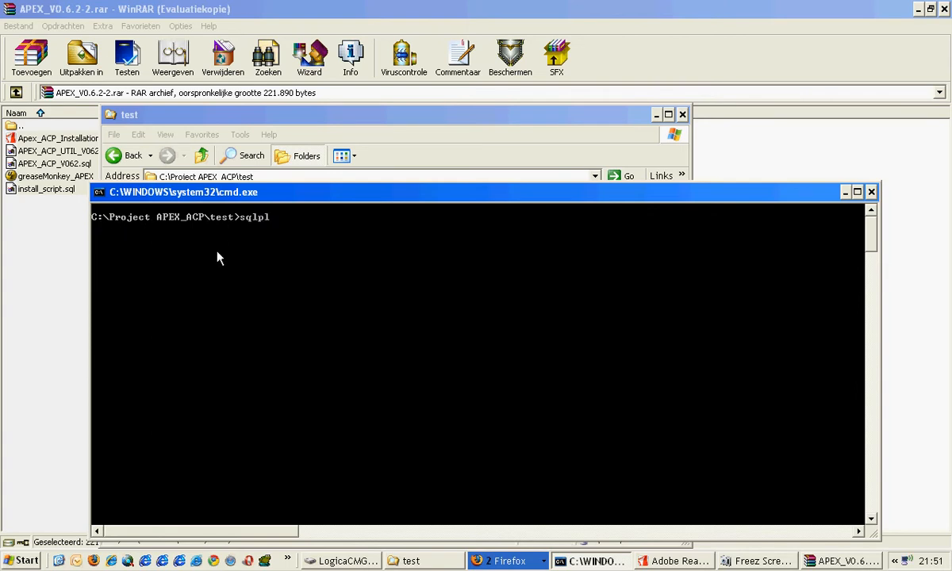
key("Return")
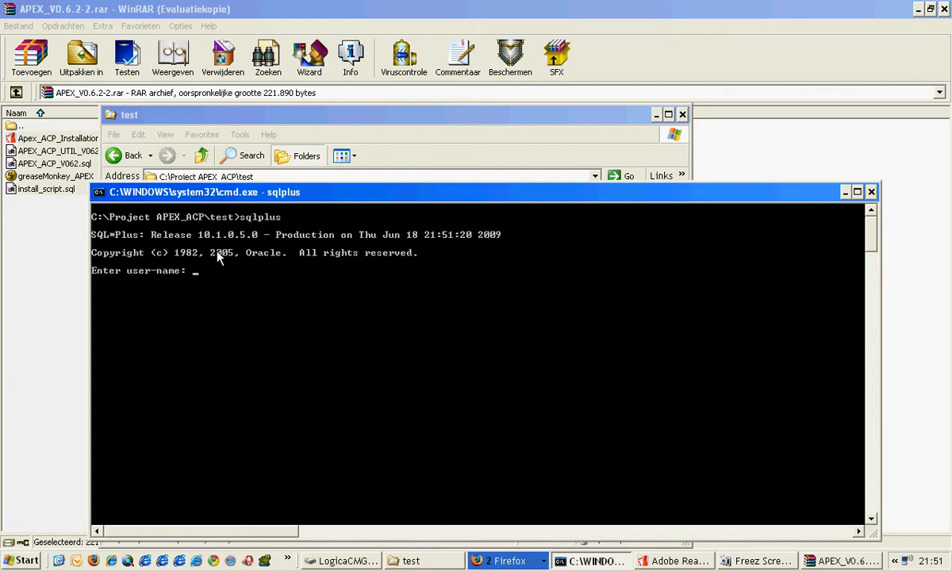
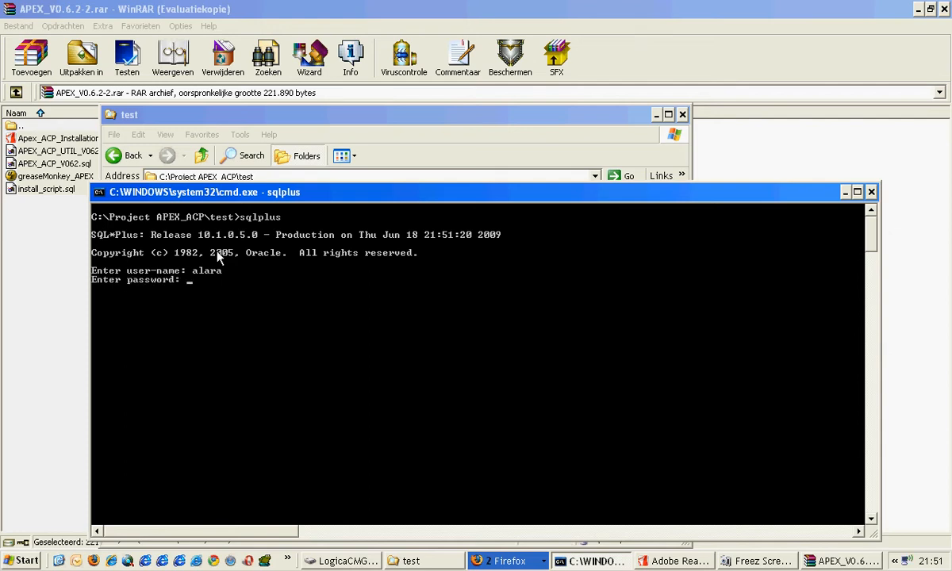
key("Return")
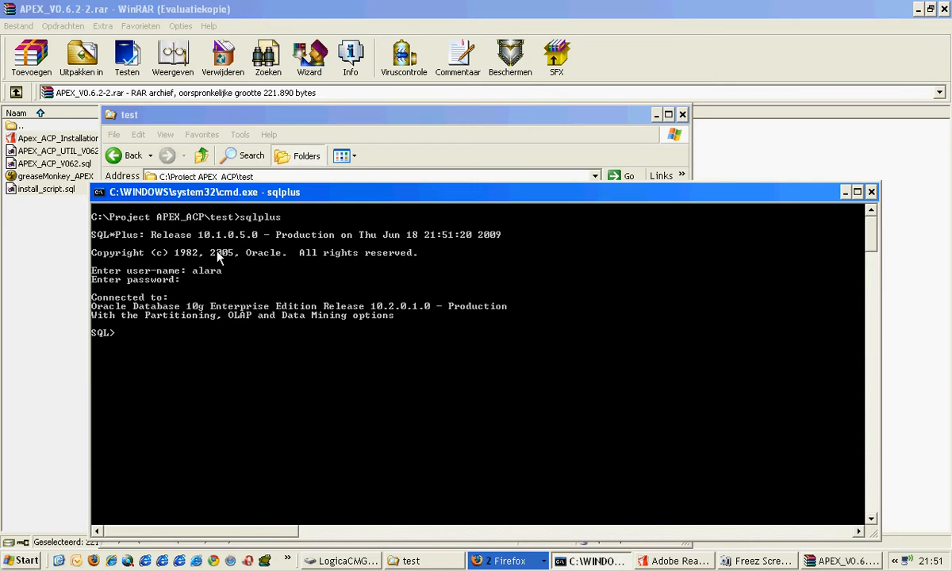
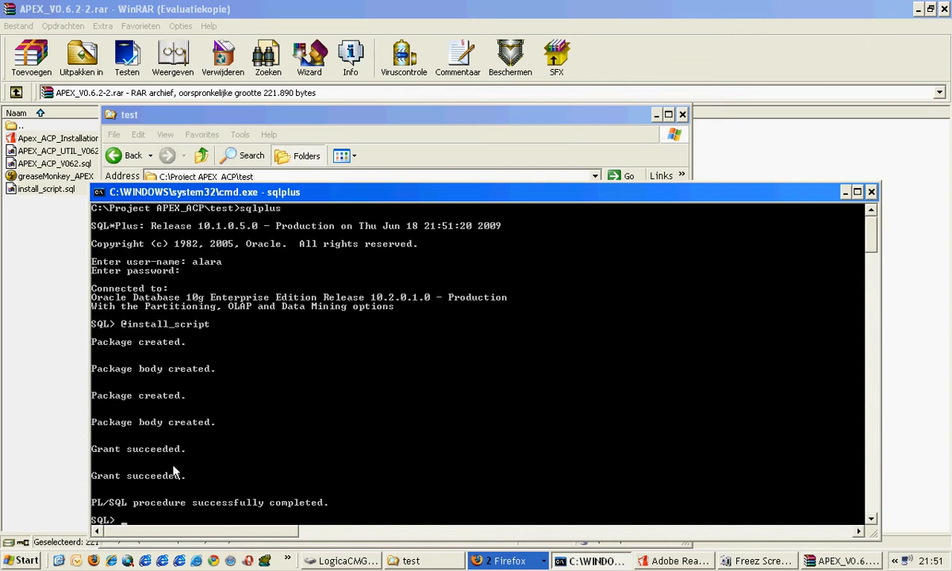
mouse_move(131, 504)
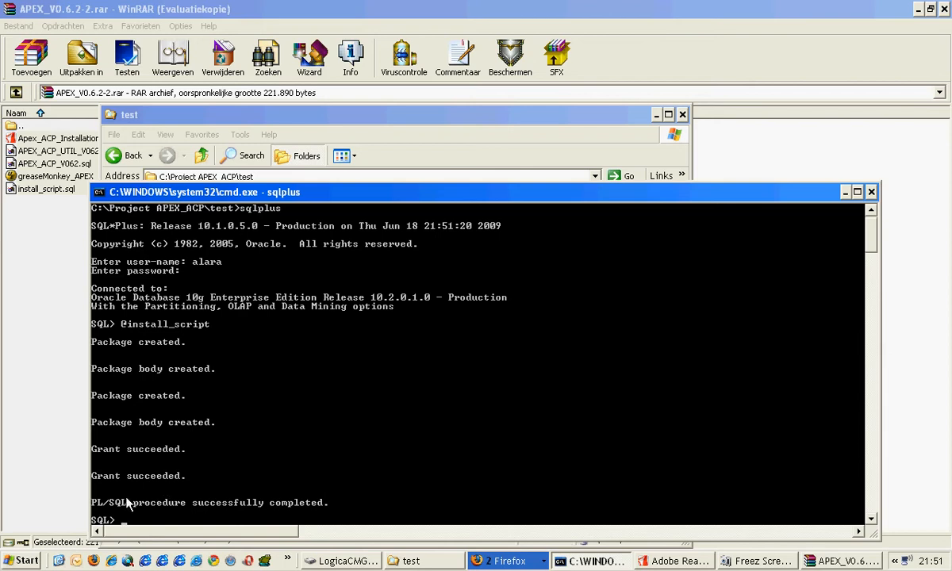
mouse_move(274, 500)
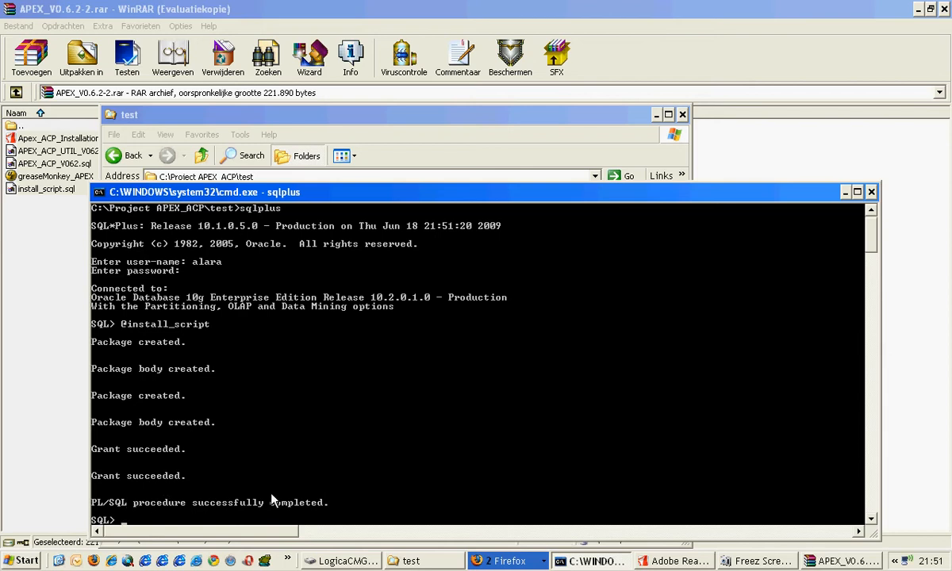
mouse_move(359, 309)
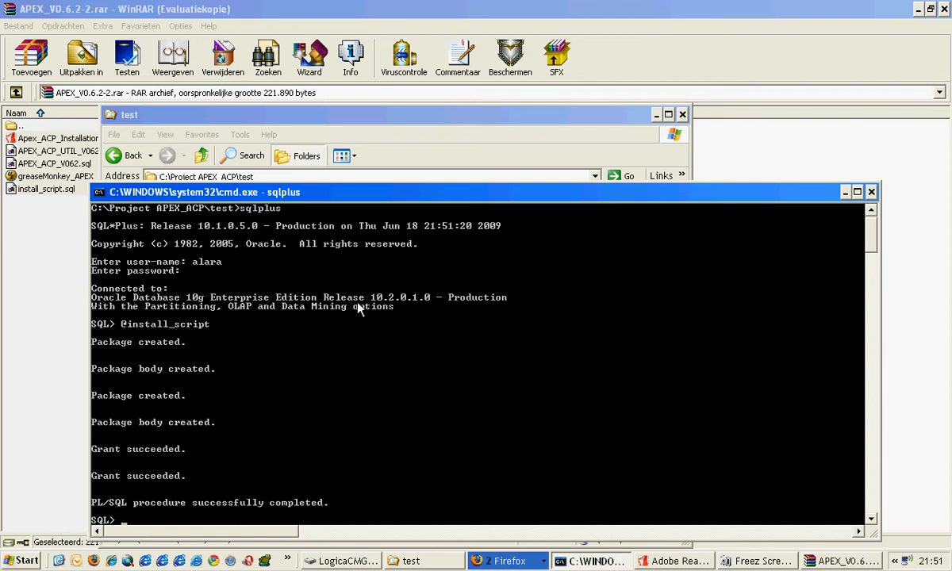
mouse_move(405, 340)
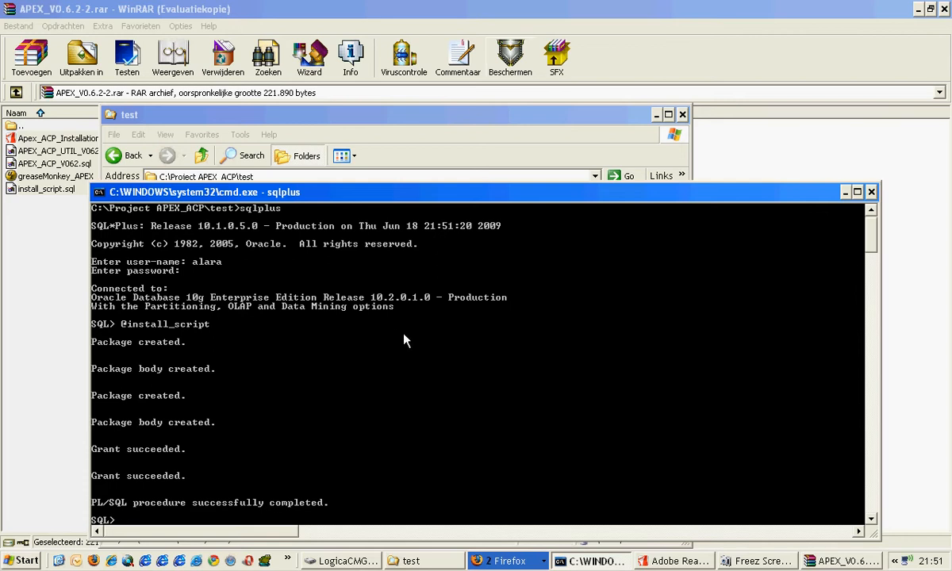
mouse_move(676, 202)
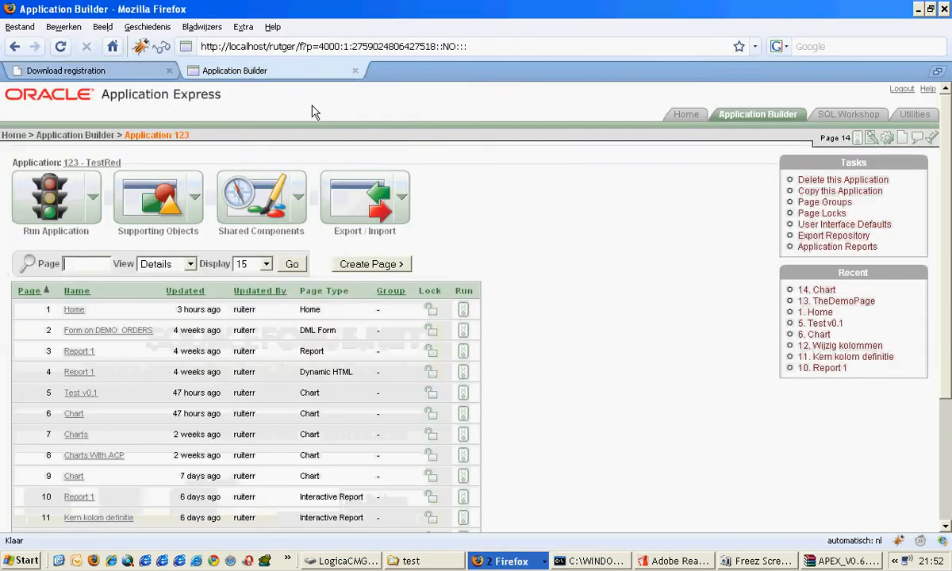
mouse_move(117, 322)
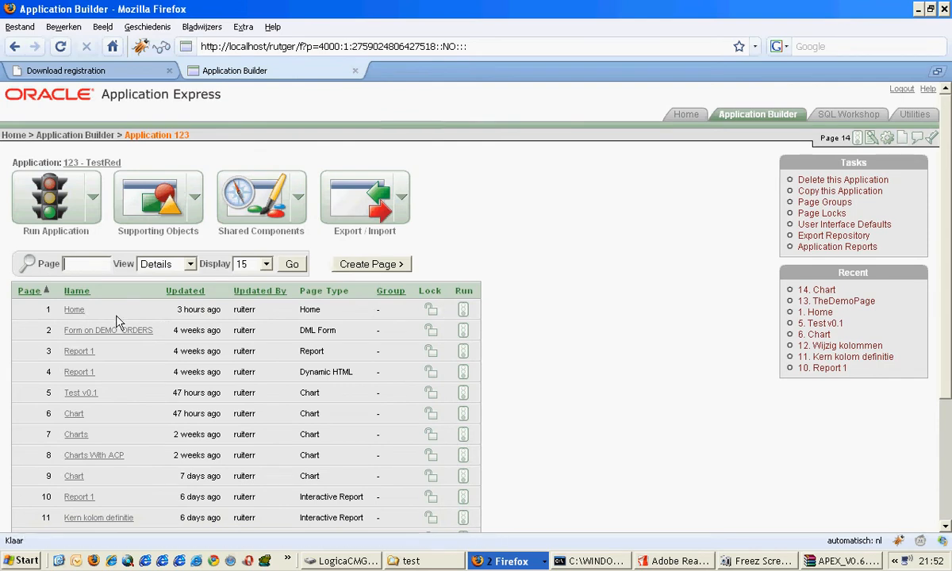
mouse_move(385, 269)
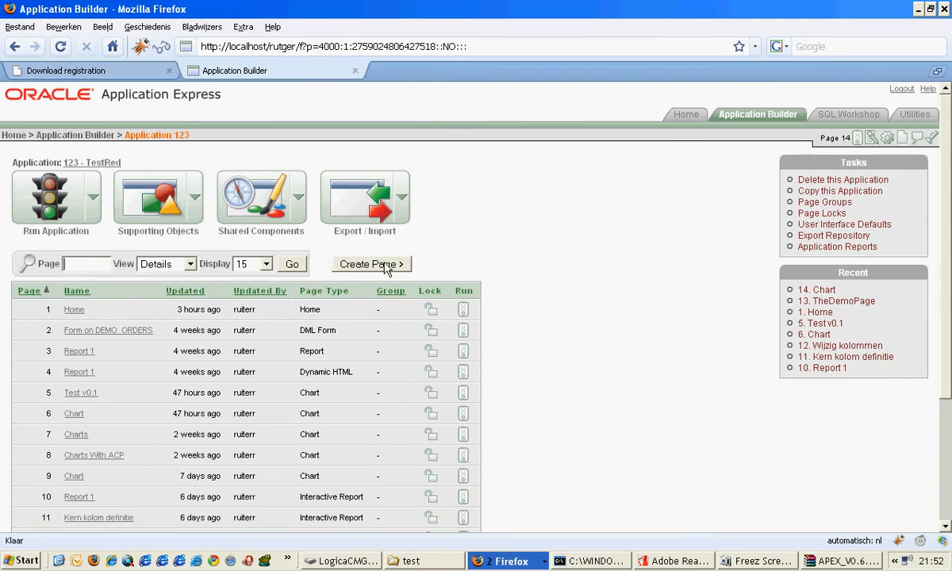
mouse_move(825, 202)
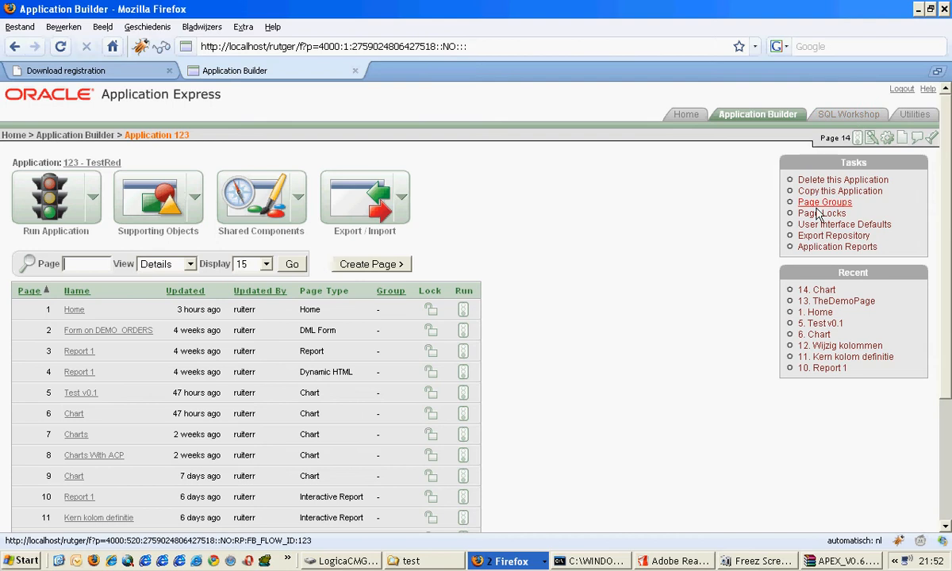
Step: Scroll the TestRed (application 123) page list and start creating a new page
scroll("down", 3)
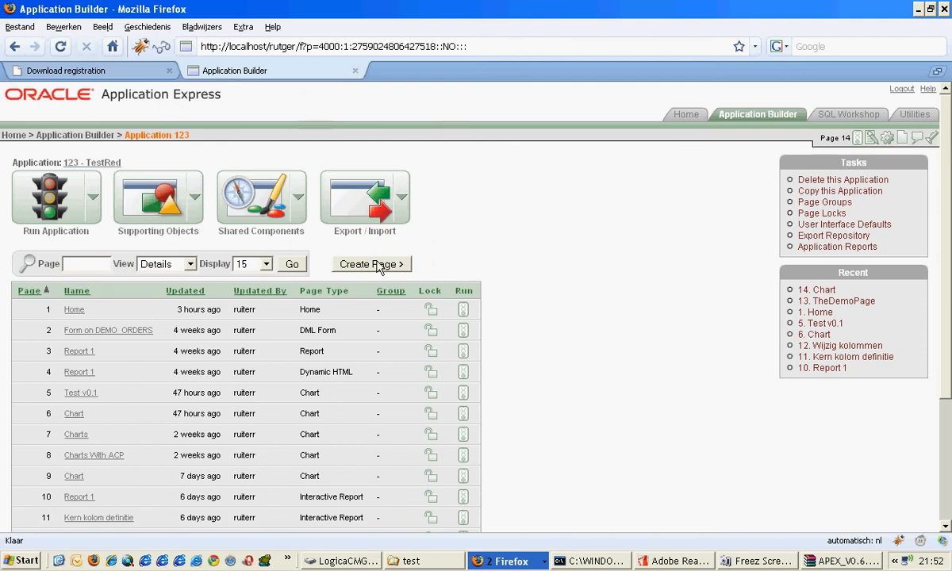
left_click(371, 265)
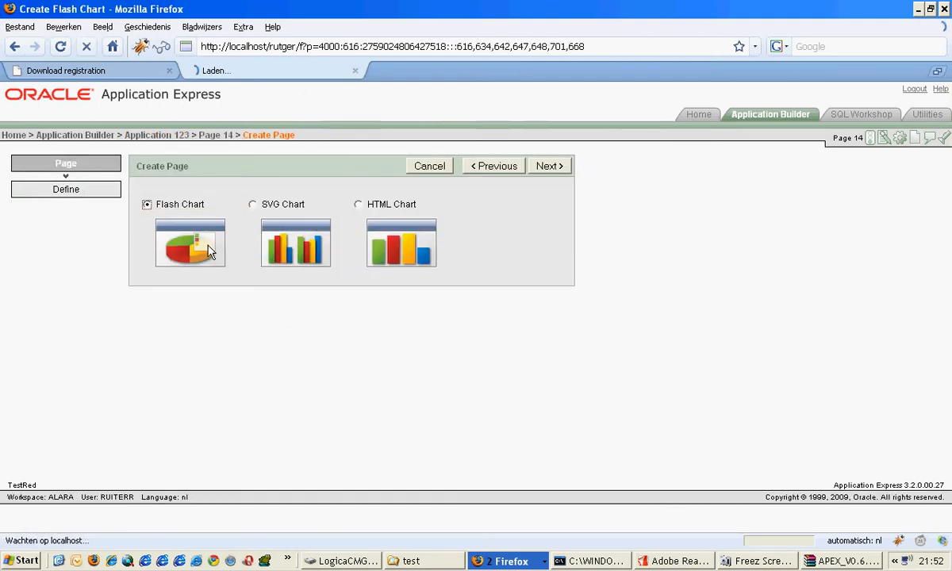
Step: Create a tabless Flash chart page using the 2D Column example salary query
left_click(549, 166)
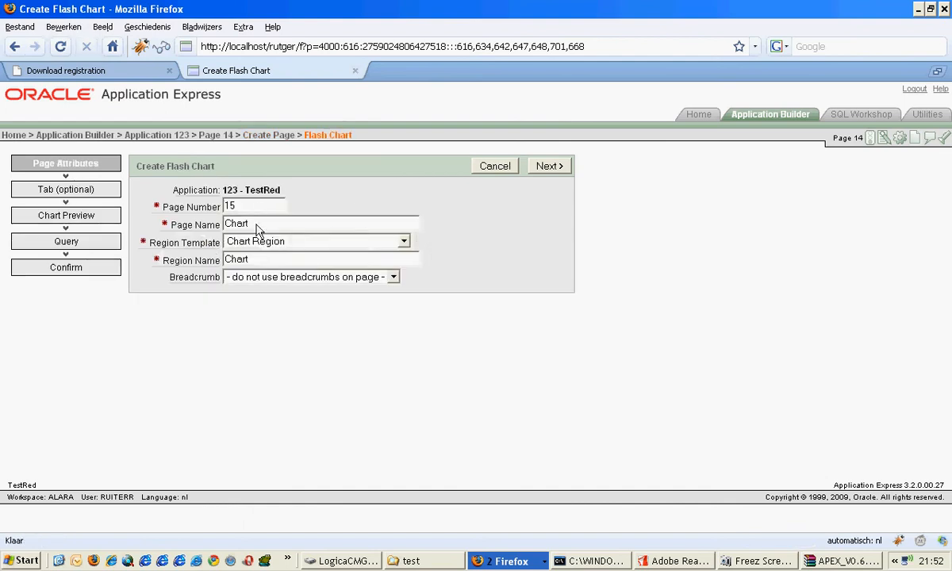
left_click(548, 166)
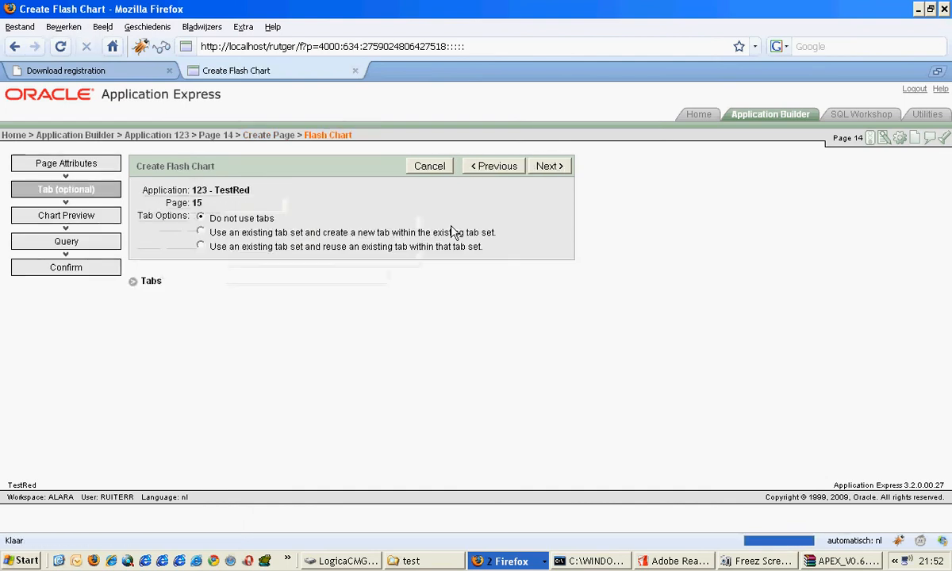
left_click(549, 165)
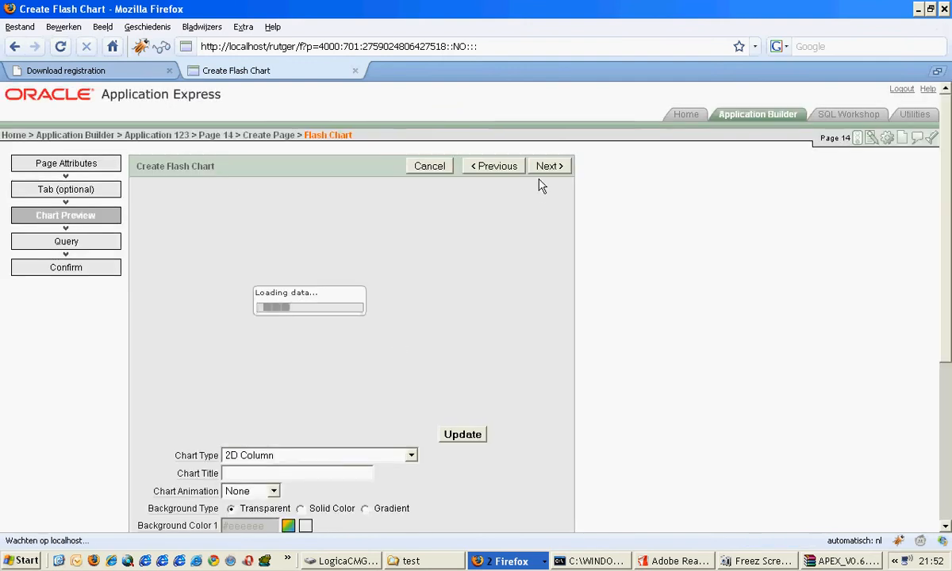
left_click(548, 166)
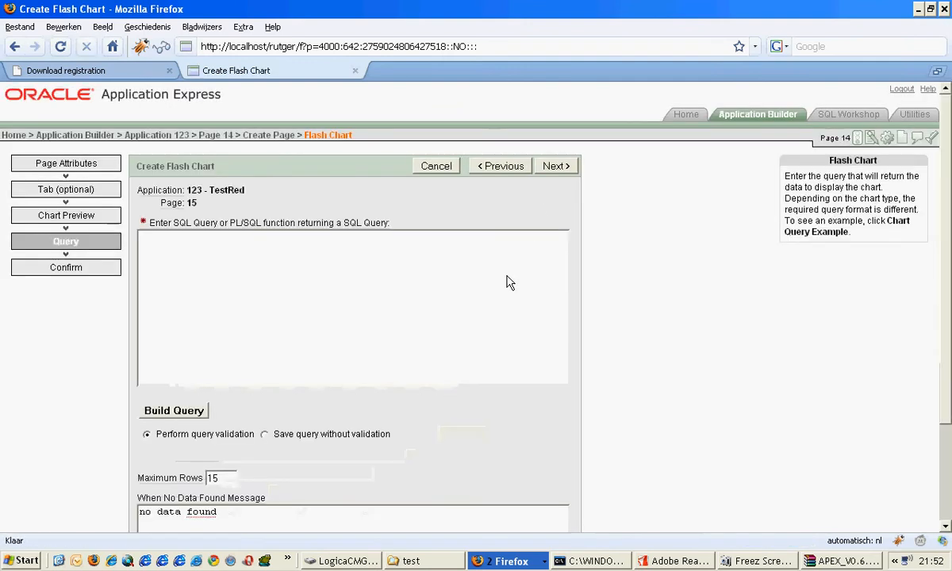
scroll("down", 3)
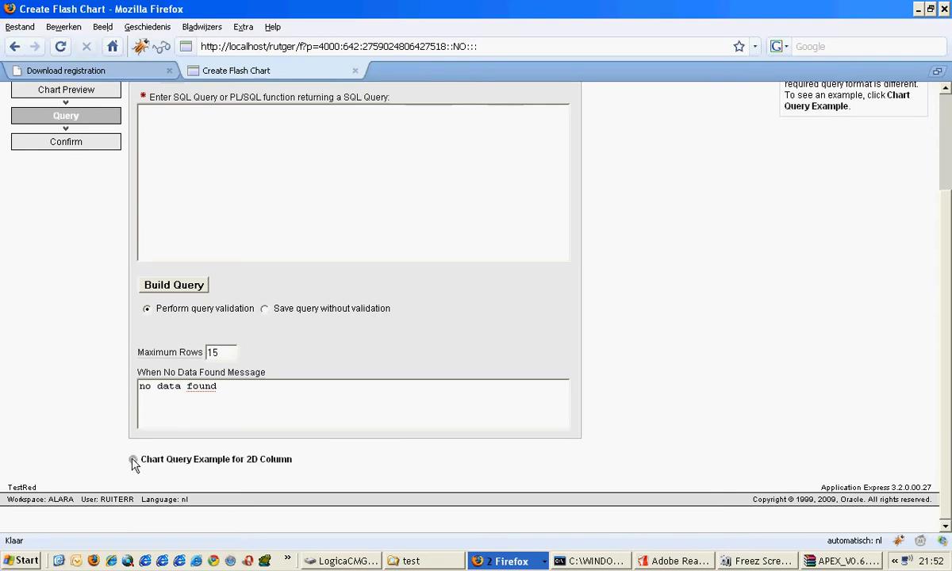
left_click(134, 460)
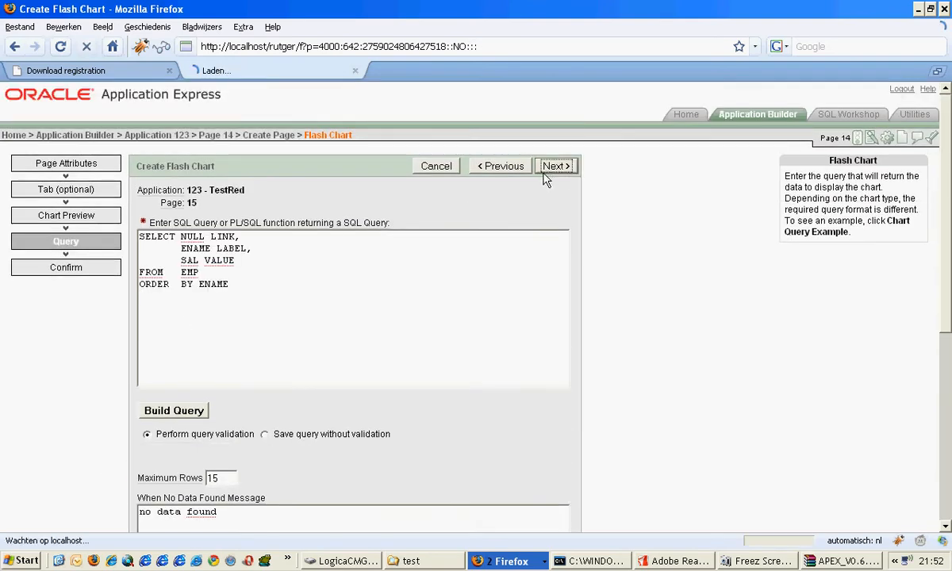
left_click(556, 166)
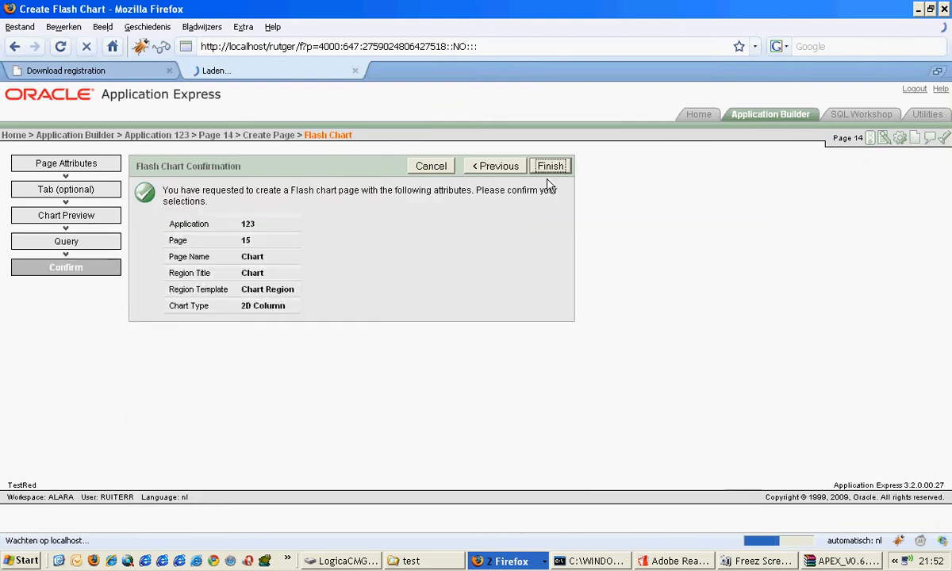
left_click(549, 166)
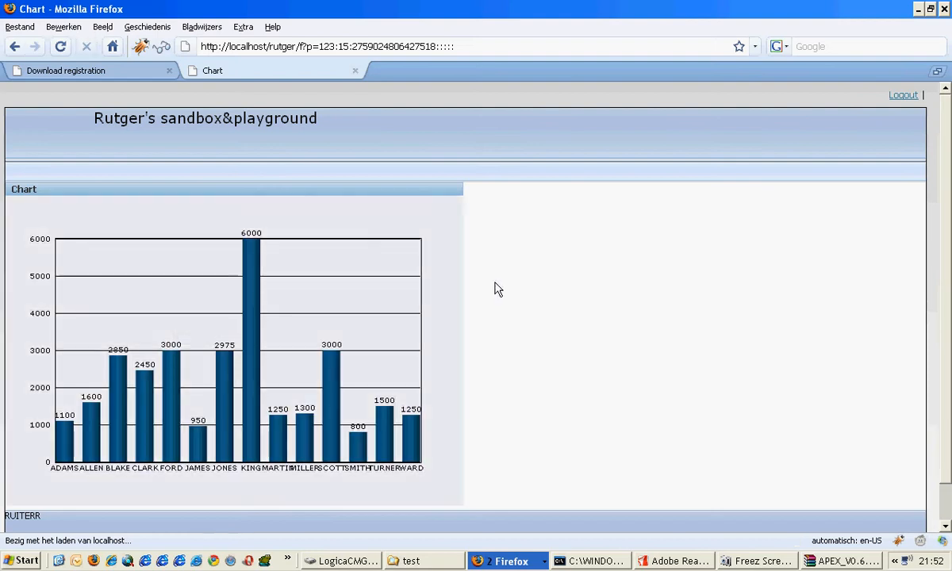
Step: Edit page 15, open the Chart region, and scroll to its Flash region source
scroll("down", 3)
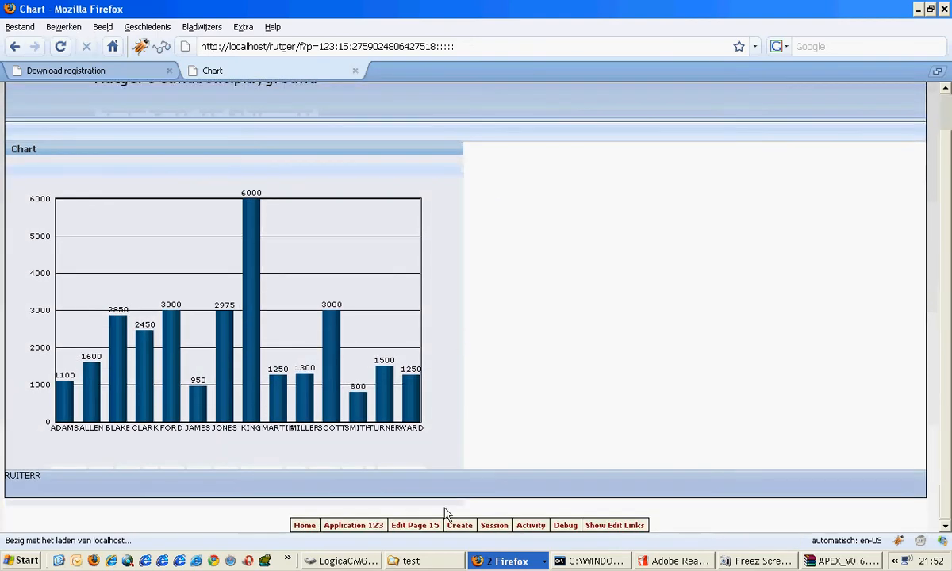
left_click(414, 526)
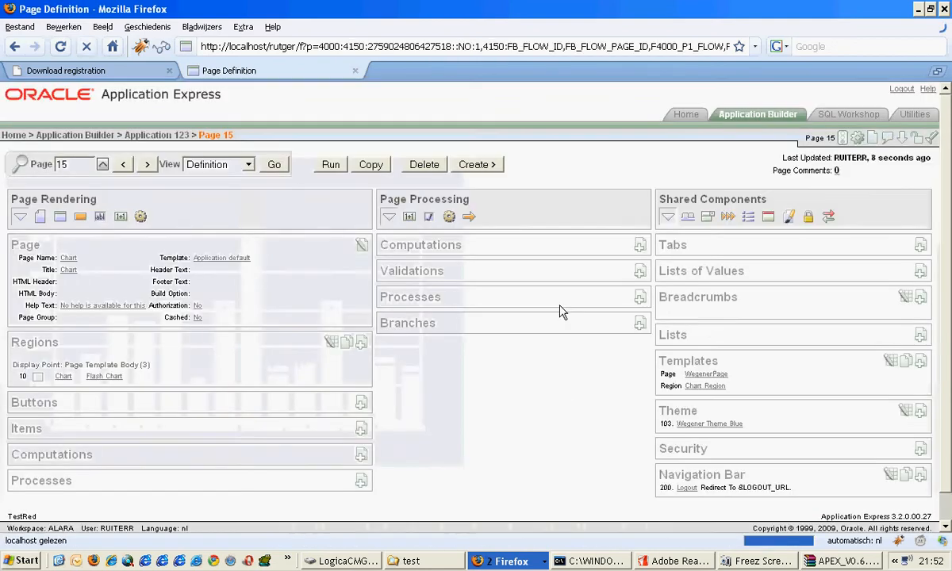
left_click(63, 376)
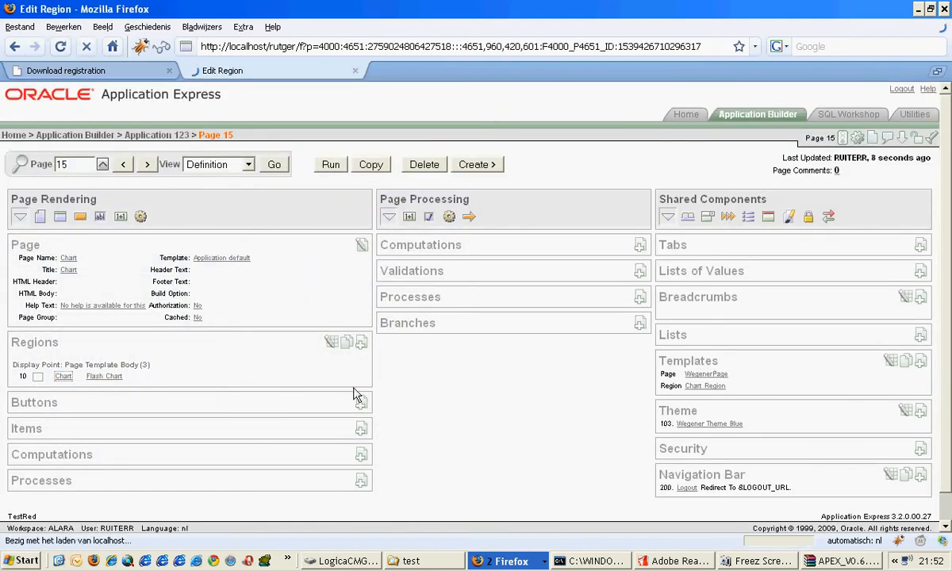
left_click(62, 376)
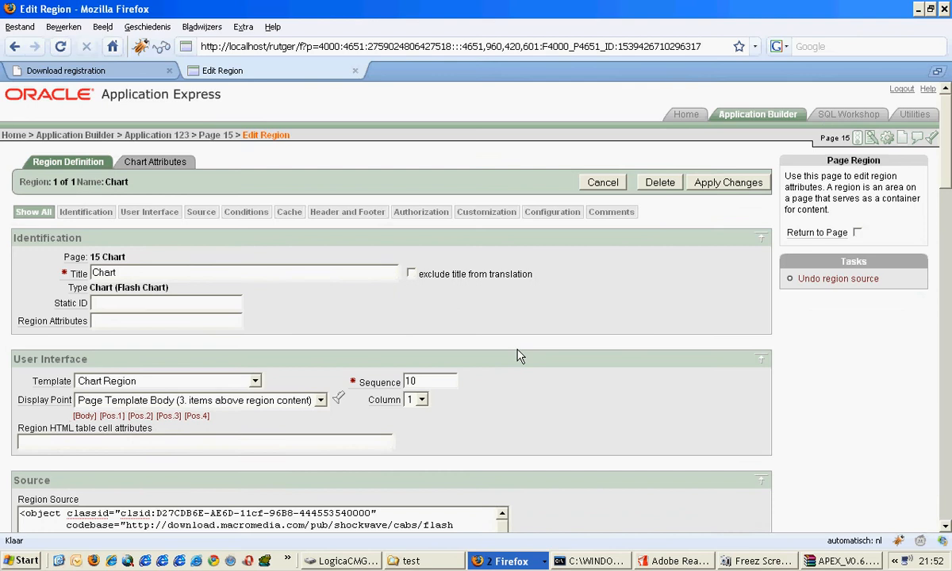
scroll("down", 3)
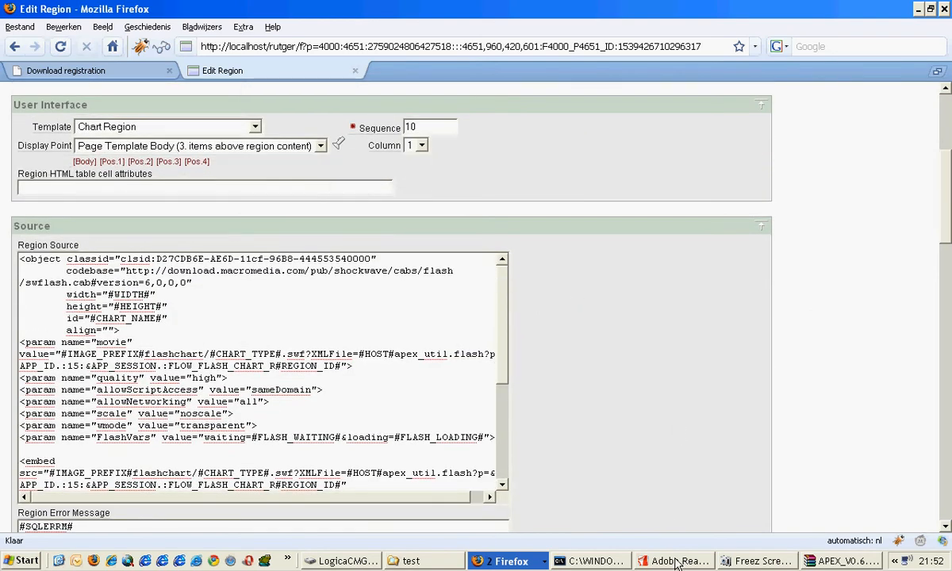
Step: In Apex_ACP_Installation.pdf, select the page 3 code from <object to #CHART_REFRESH#
left_click(674, 561)
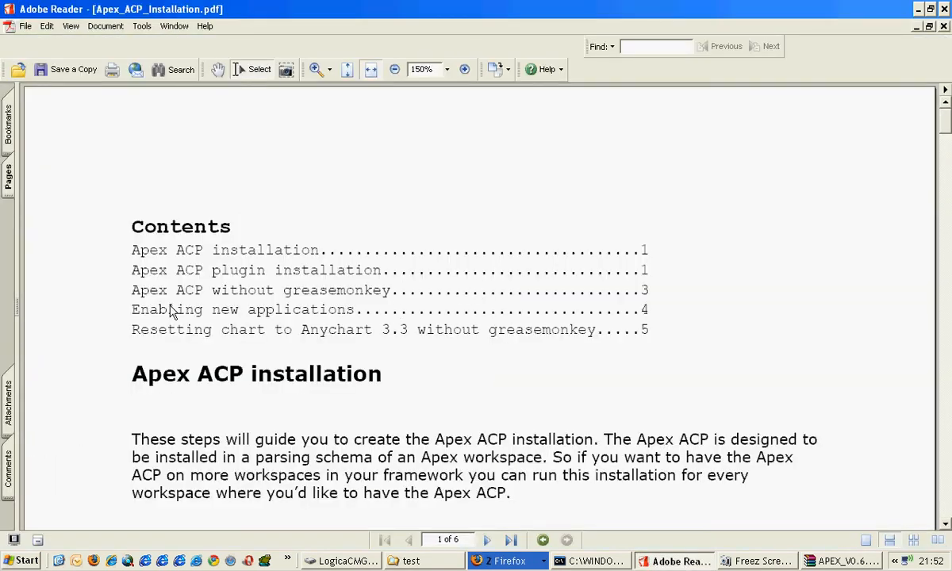
mouse_move(138, 296)
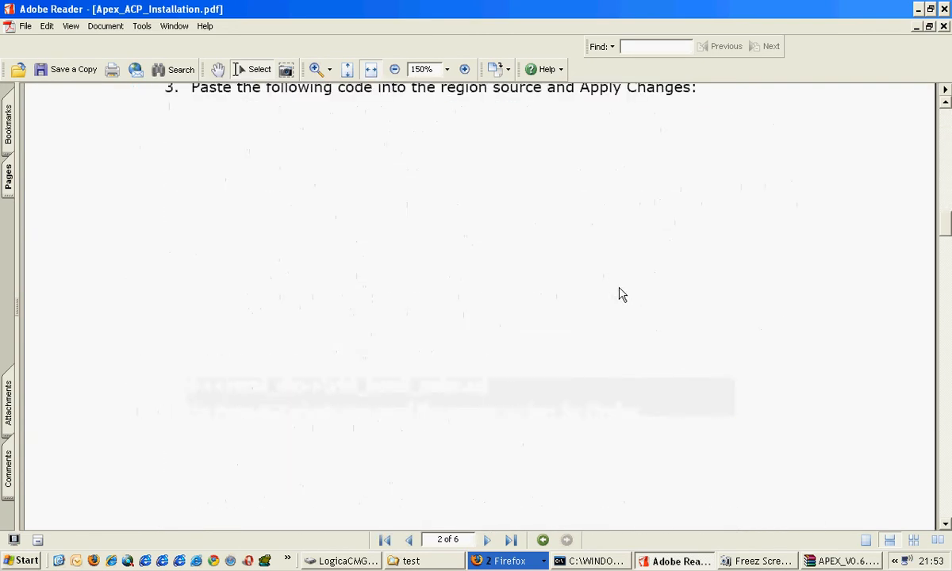
scroll("down", 3)
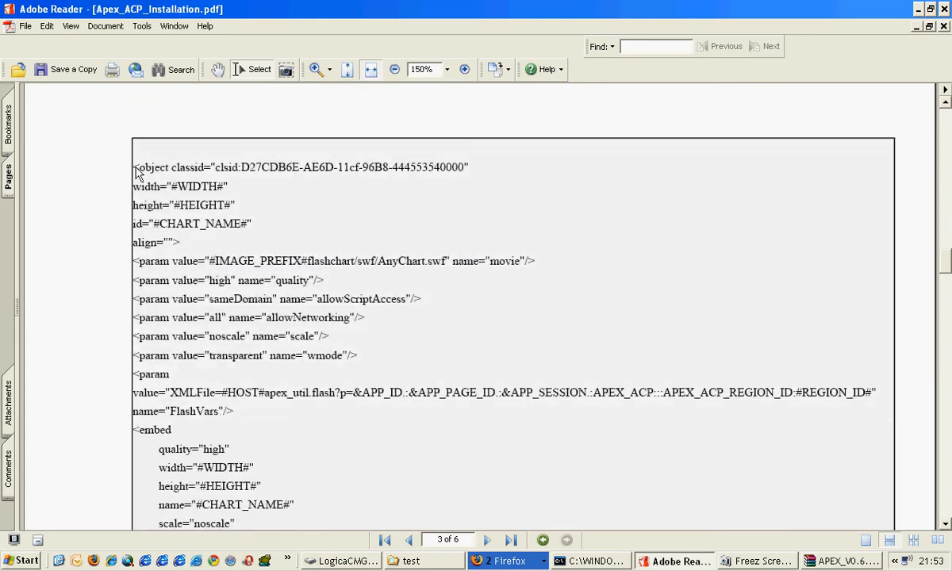
left_click_drag(135, 166, 222, 487)
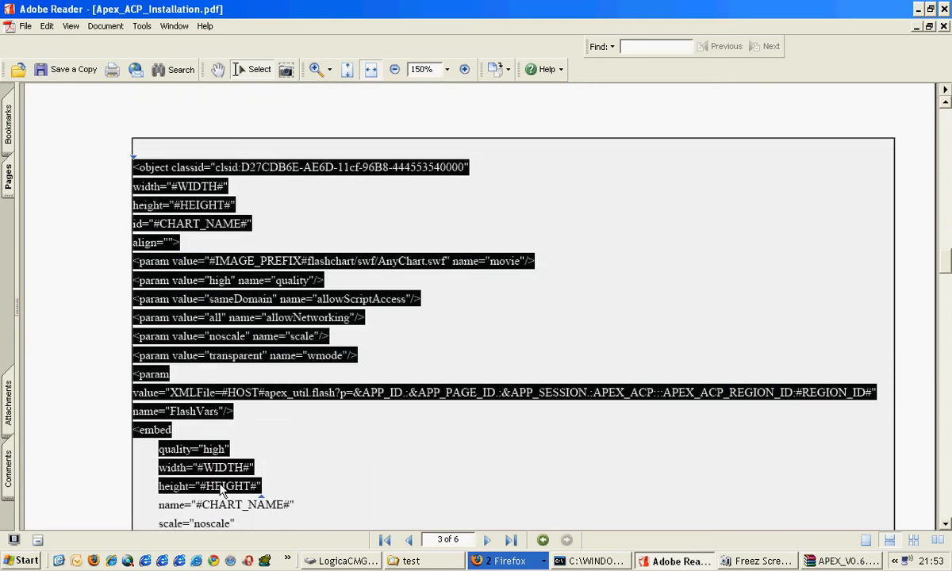
scroll("down", 3)
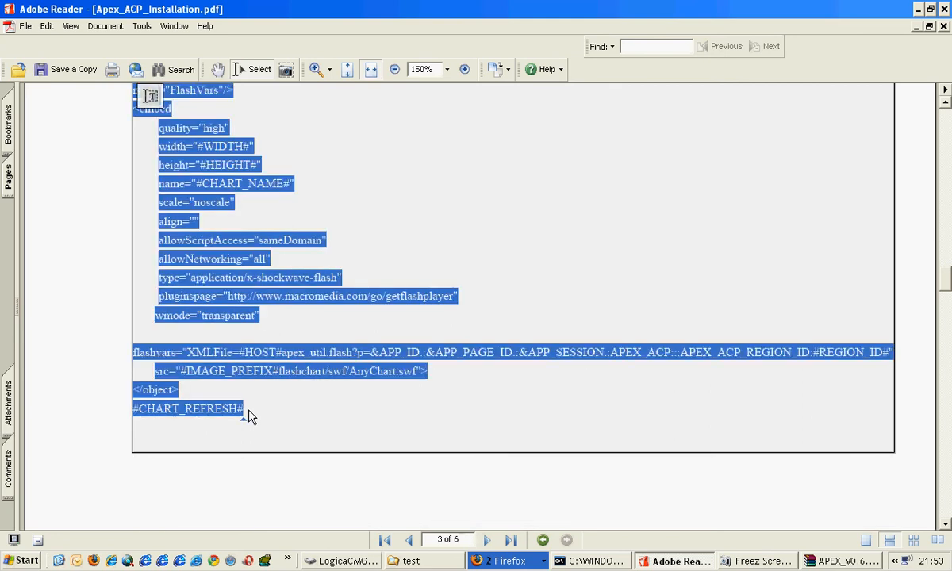
left_click(46, 26)
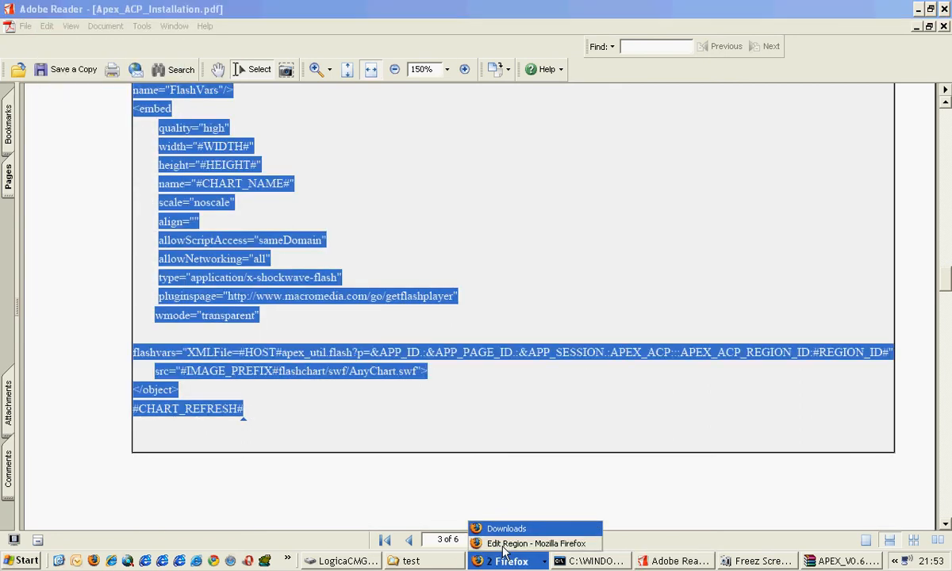
Step: Paste the AnyChart object code into the Chart region's Region Source and apply the changes
left_click(535, 543)
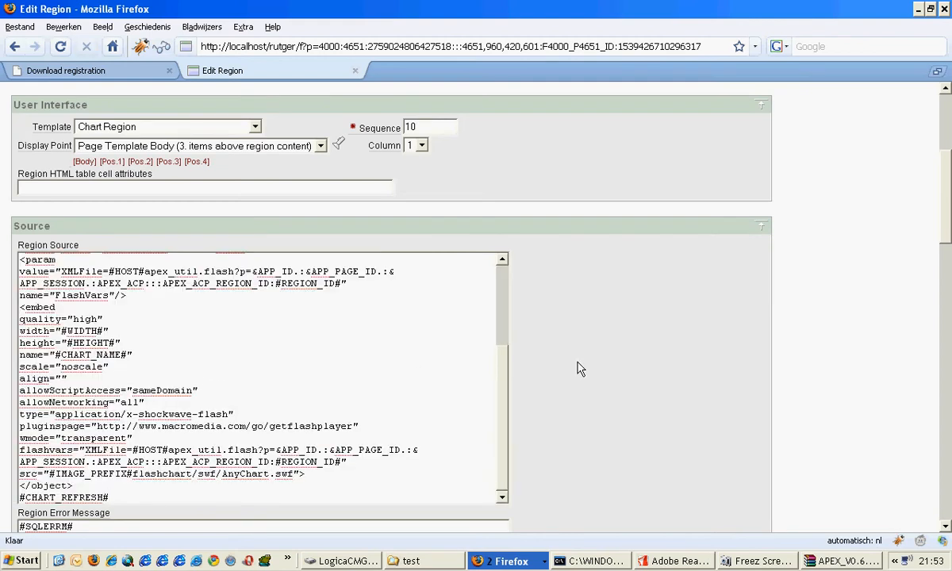
left_click(727, 182)
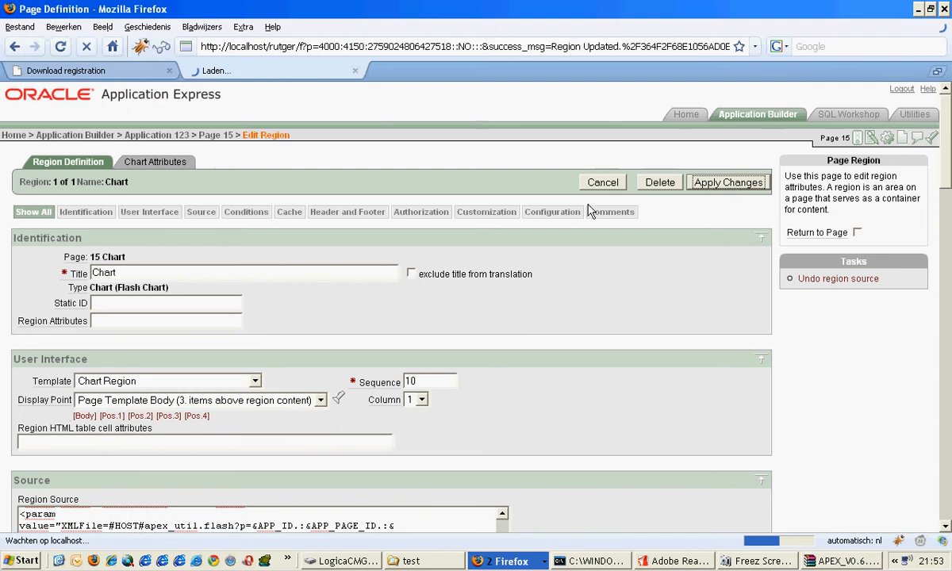
left_click(727, 182)
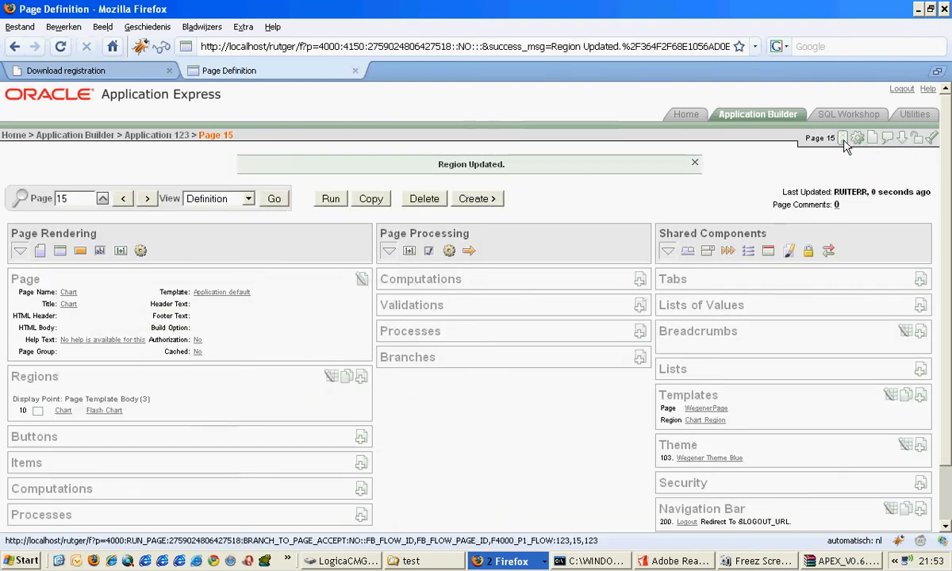
Step: Run page 15 and check the chart's right-click menu shows AnyChart Version #4.2.1
left_click(330, 198)
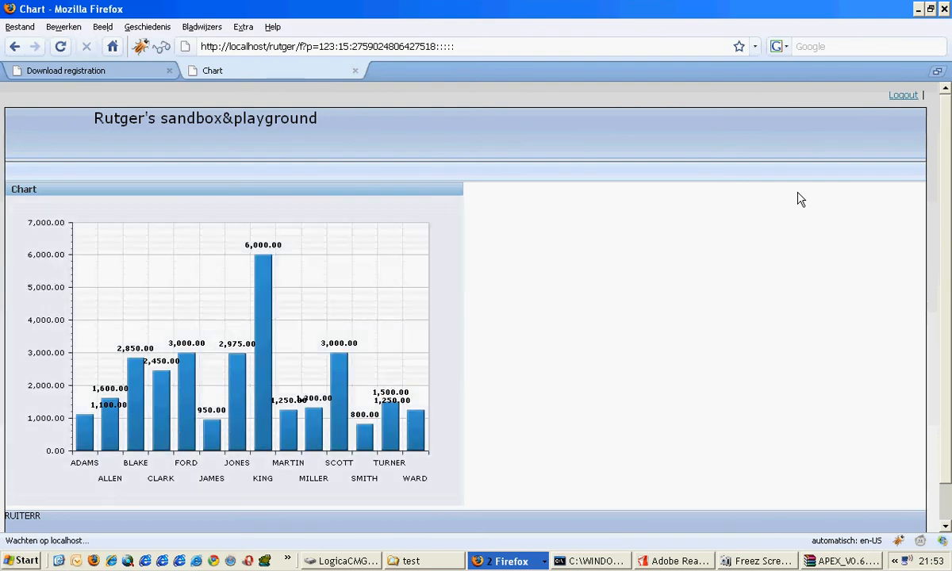
mouse_move(263, 401)
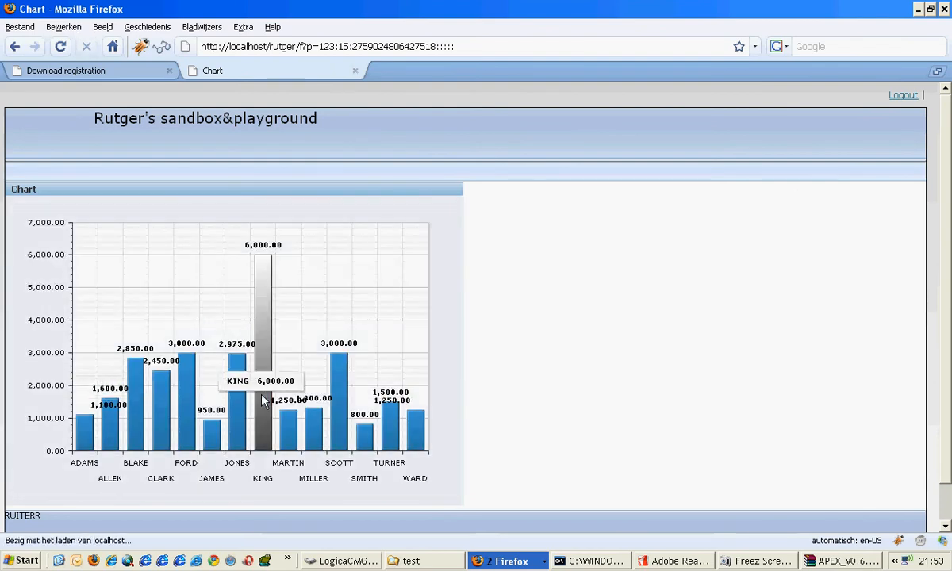
right_click(262, 397)
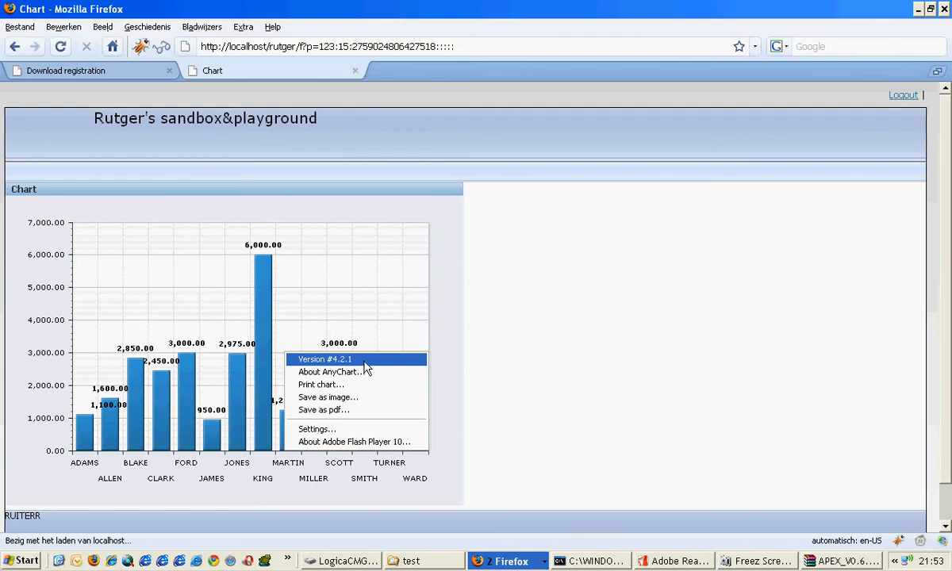
left_click(559, 425)
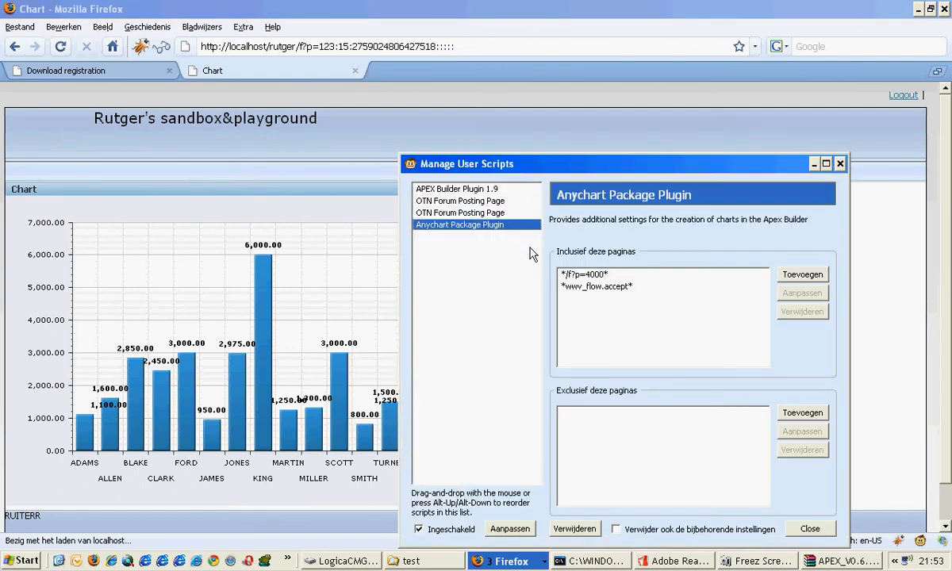
mouse_move(777, 311)
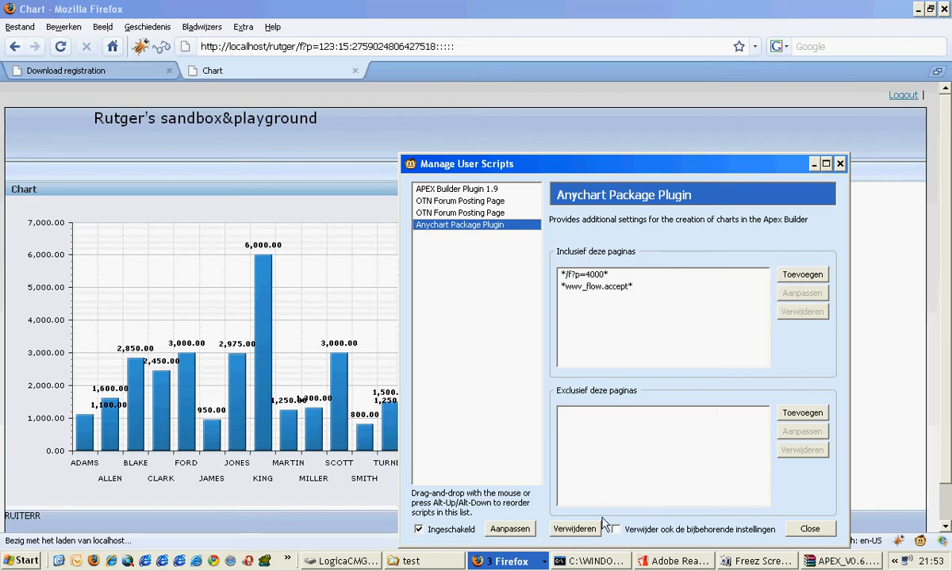
Step: Review APEX Builder Plugin 1.9 in Manage User Scripts, then close the dialog
left_click(574, 529)
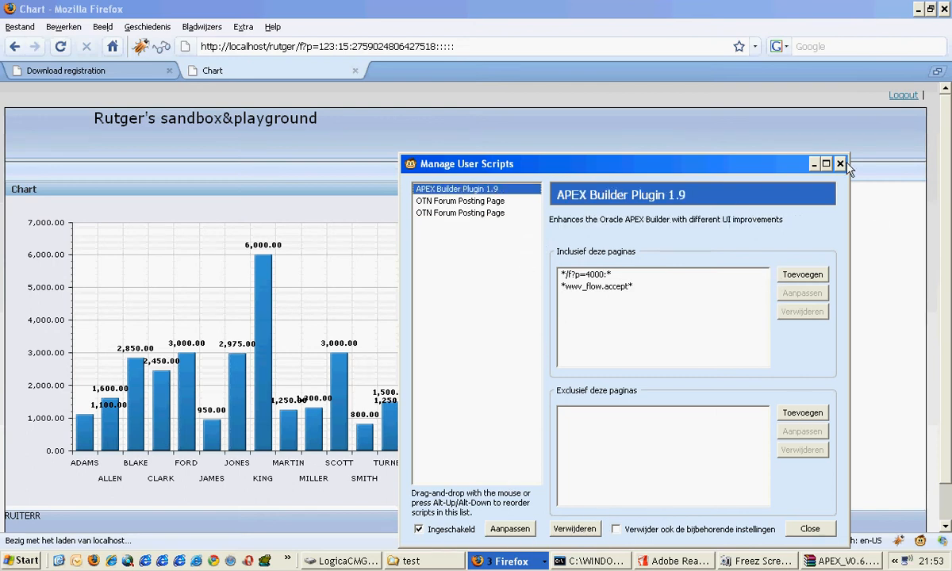
left_click(840, 164)
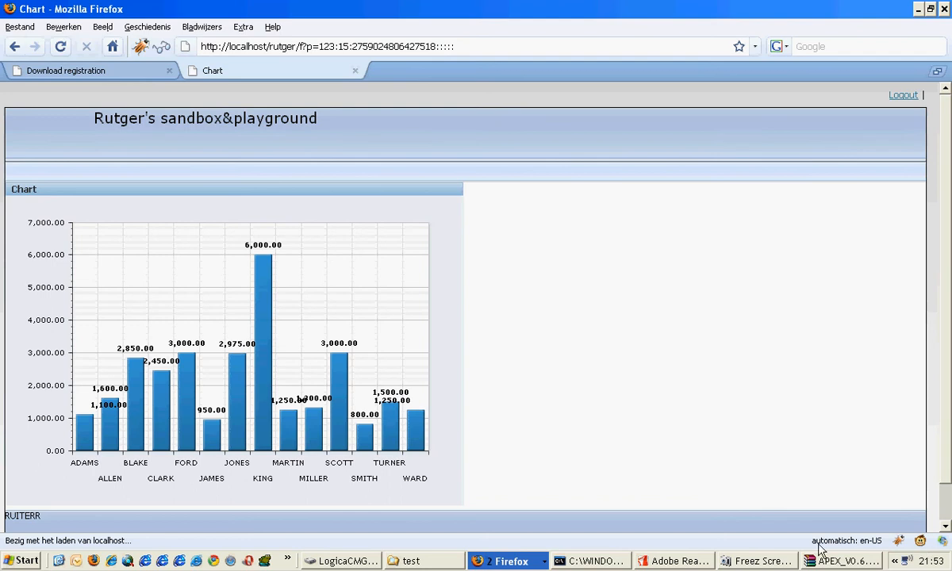
Step: Open greaseMonkey_APEX_ACP.user.js from the C:\Project APEX_ACP\test folder
left_click(410, 561)
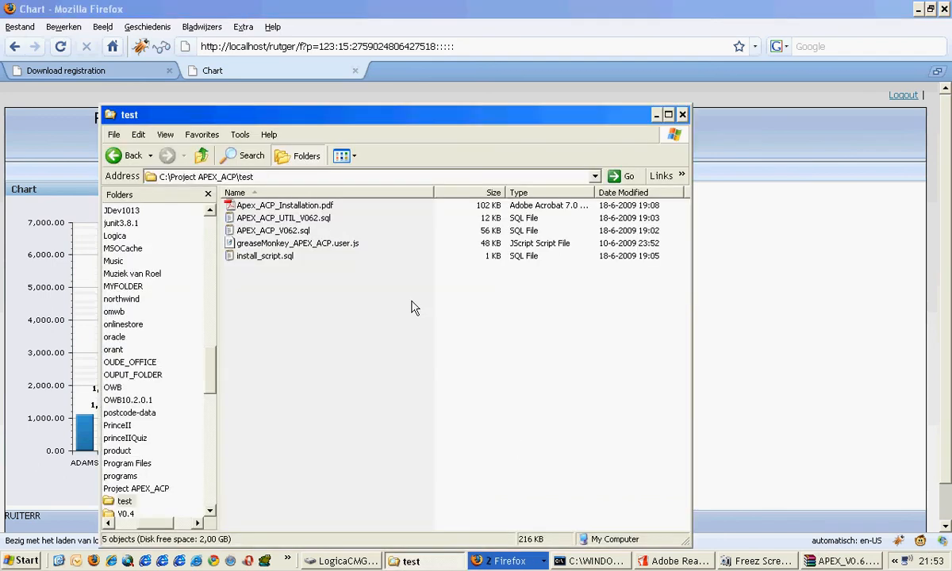
left_click(297, 243)
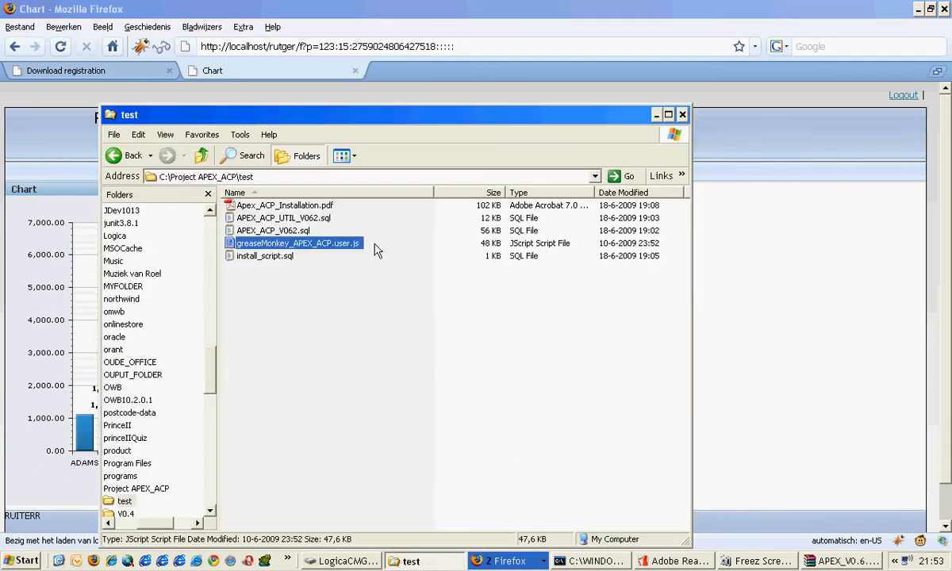
mouse_move(798, 265)
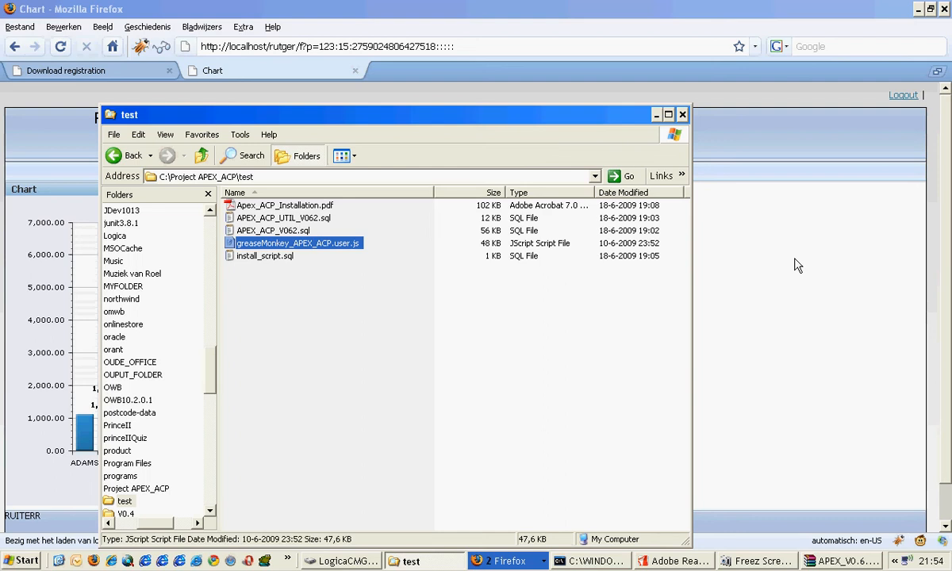
double_click(298, 243)
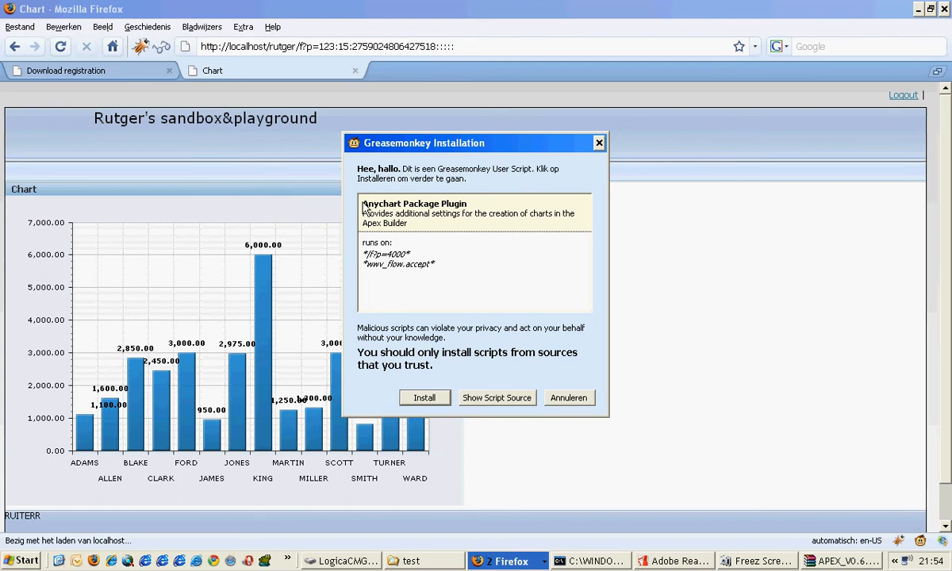
mouse_move(462, 222)
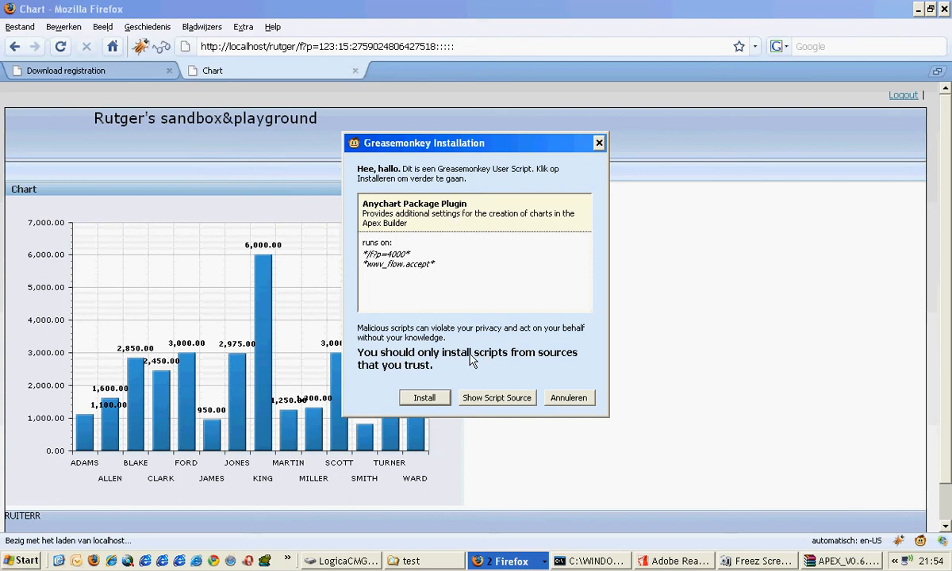
mouse_move(423, 383)
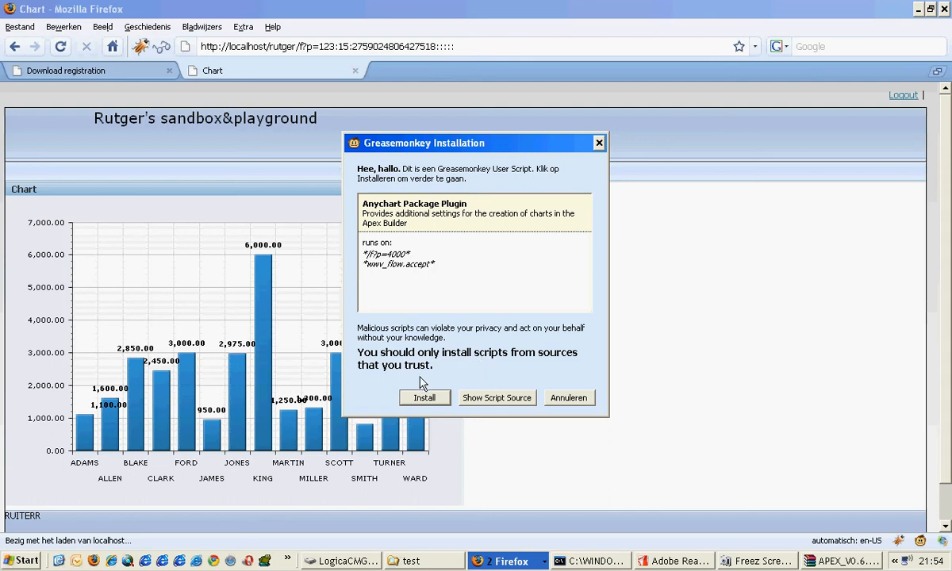
mouse_move(436, 377)
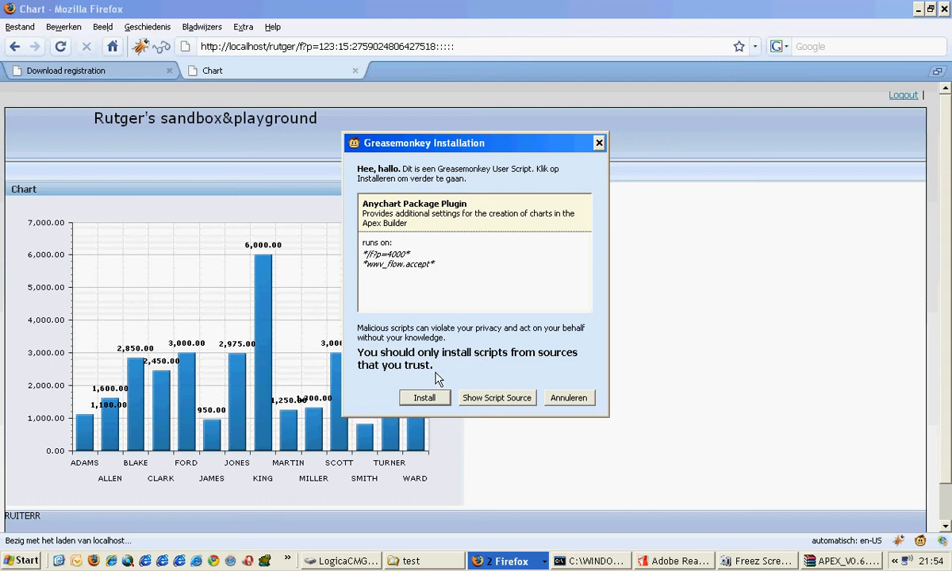
Step: Install the Anychart Package Plugin from the Greasemonkey Installation dialog
left_click(425, 398)
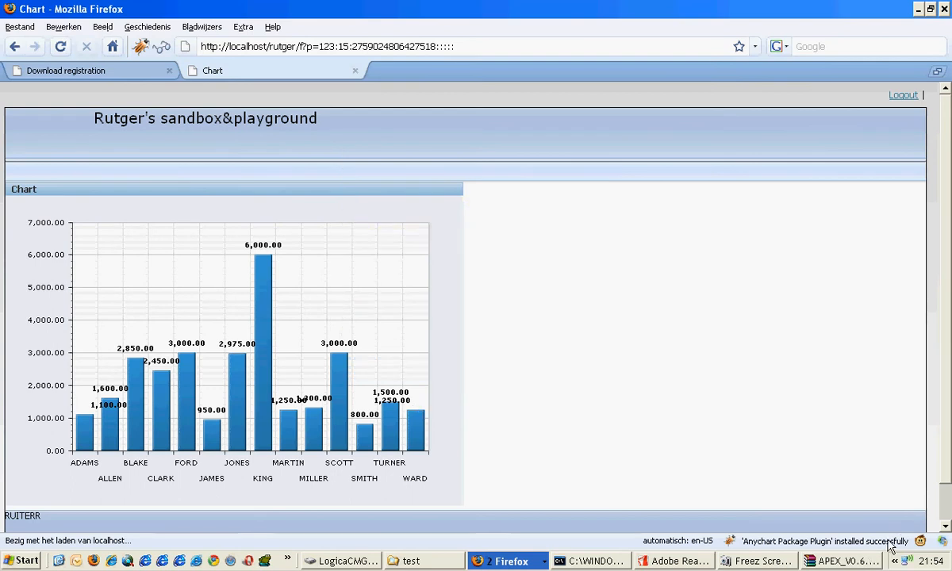
mouse_move(603, 384)
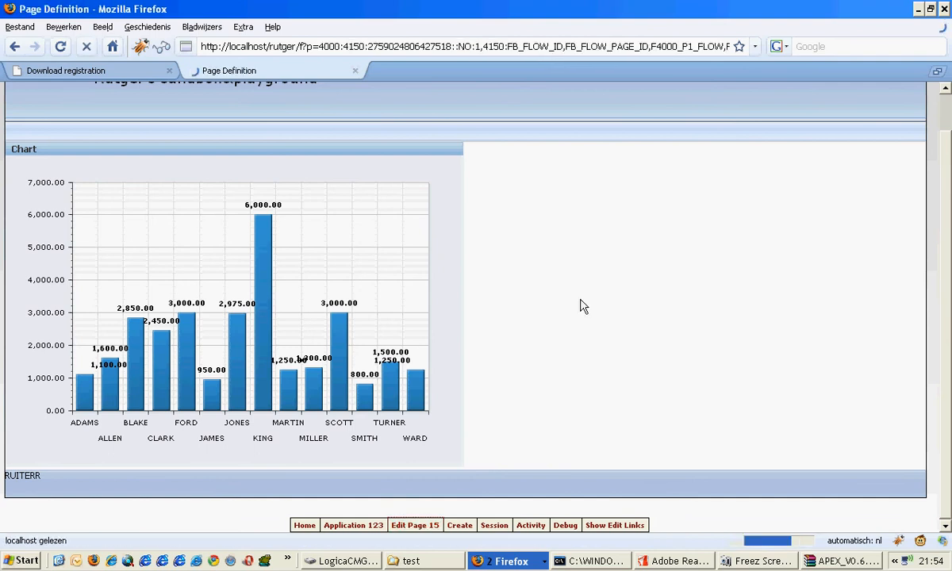
Step: Open the Chart region from the Regions list on page 15's Page Definition
left_click(414, 525)
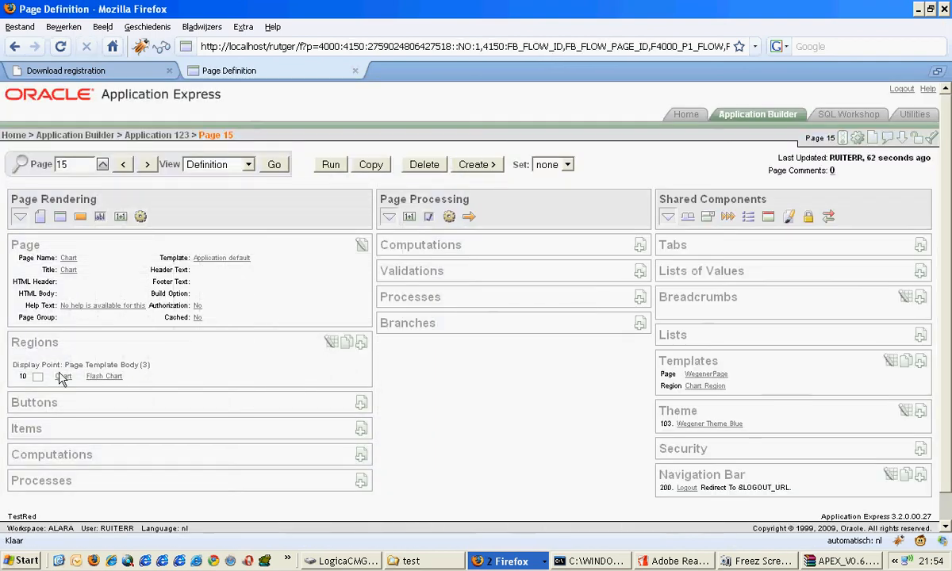
left_click(64, 377)
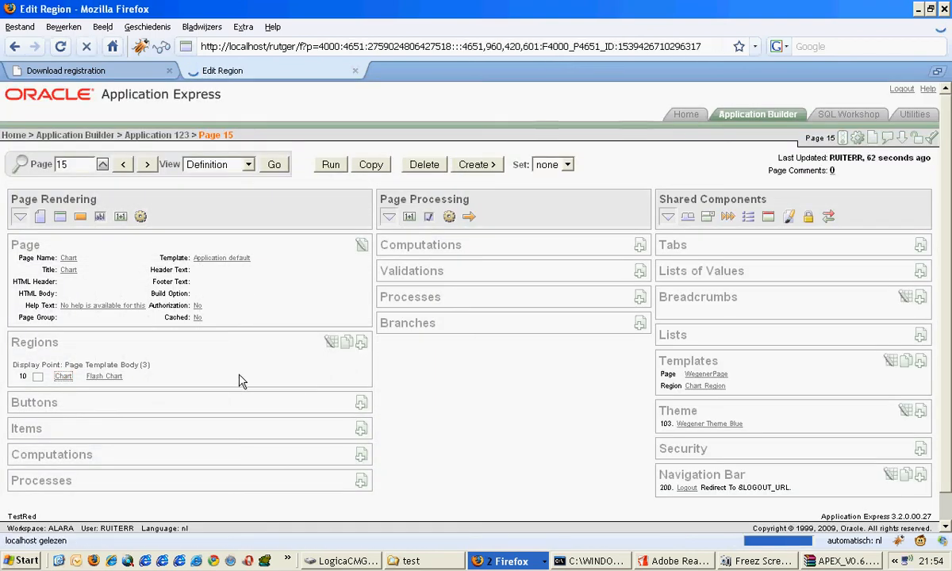
left_click(63, 376)
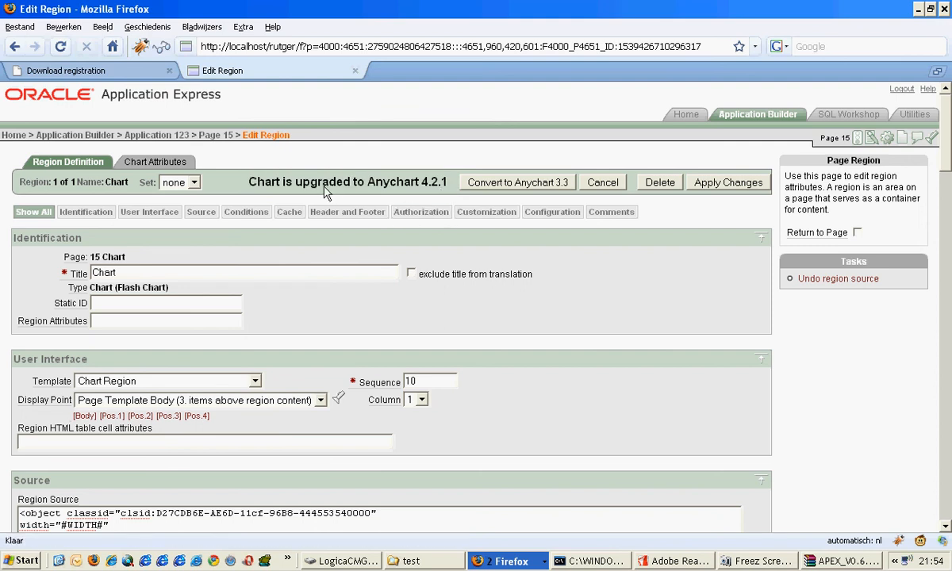
mouse_move(488, 191)
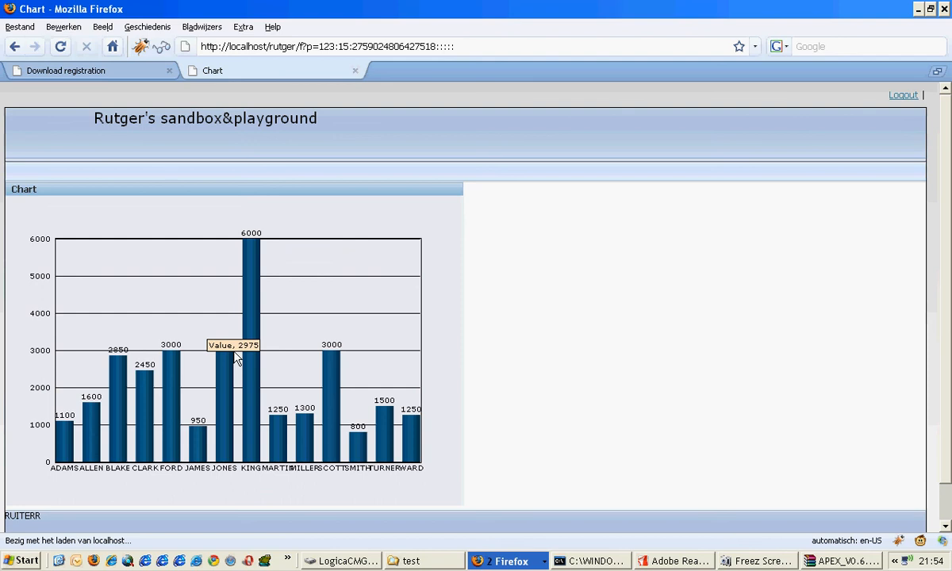
mouse_move(292, 336)
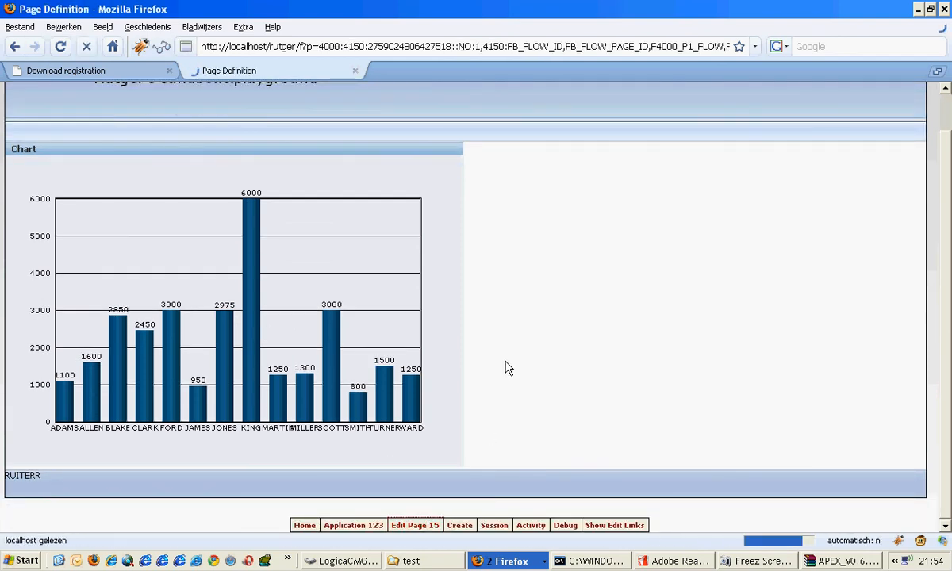
Step: Open the Chart region, convert it to Anychart 4.2.1, and run page 15
left_click(415, 524)
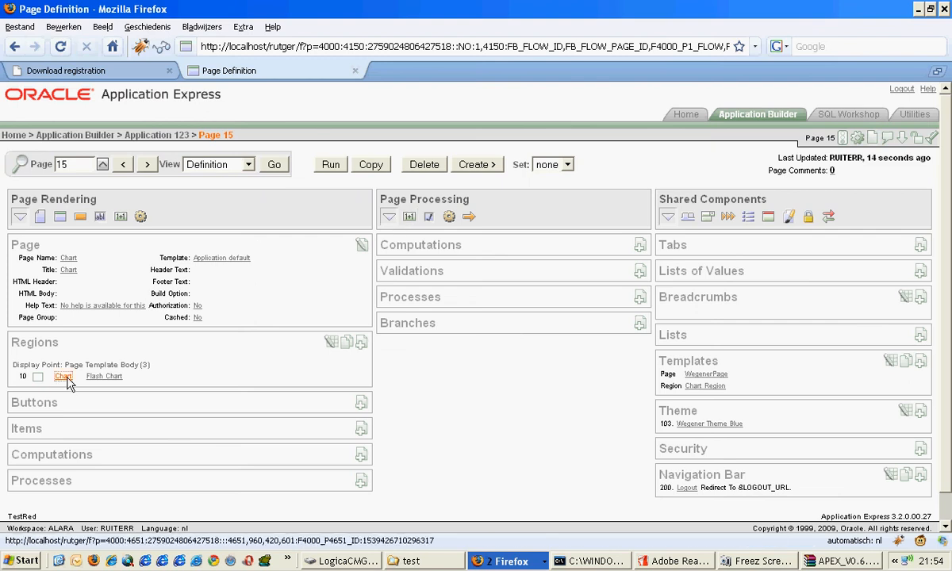
left_click(63, 376)
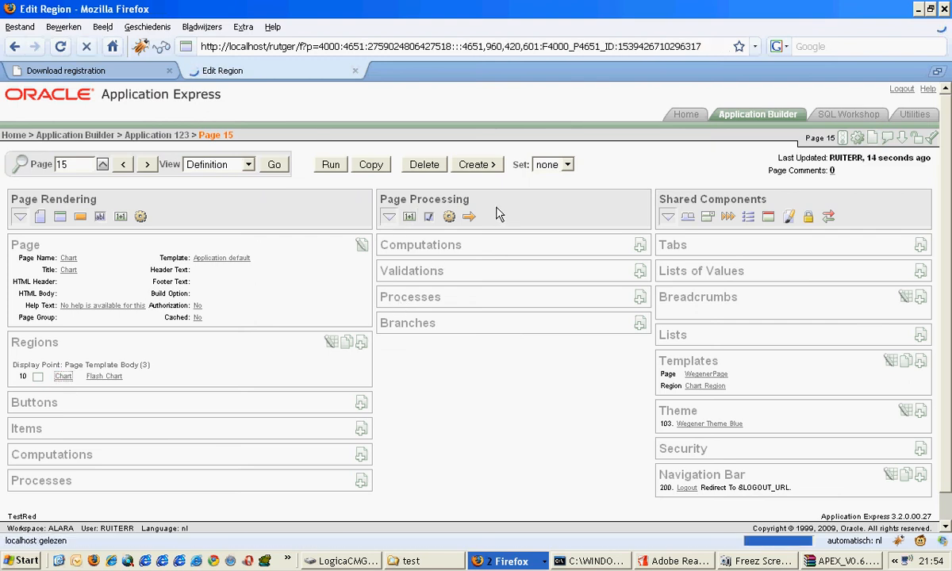
left_click(63, 376)
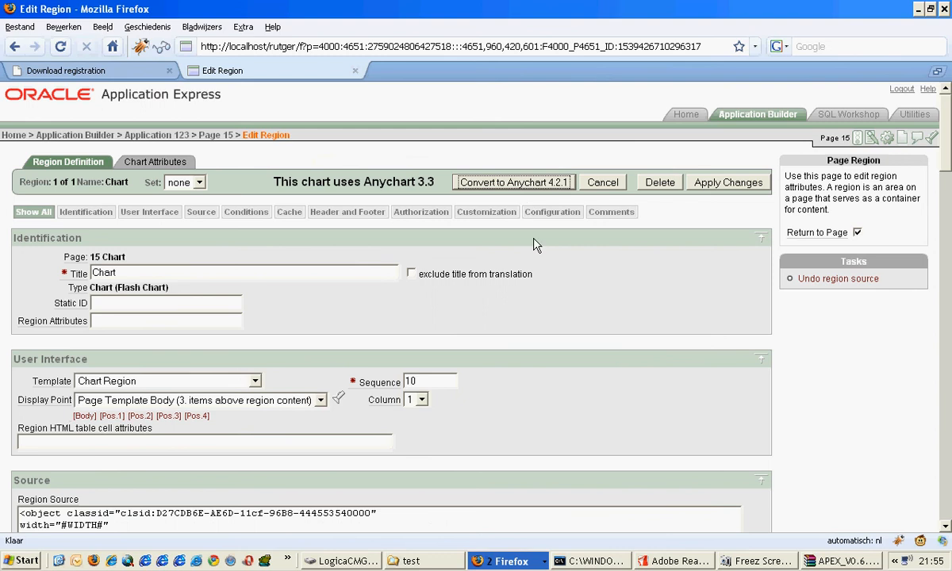
left_click(728, 183)
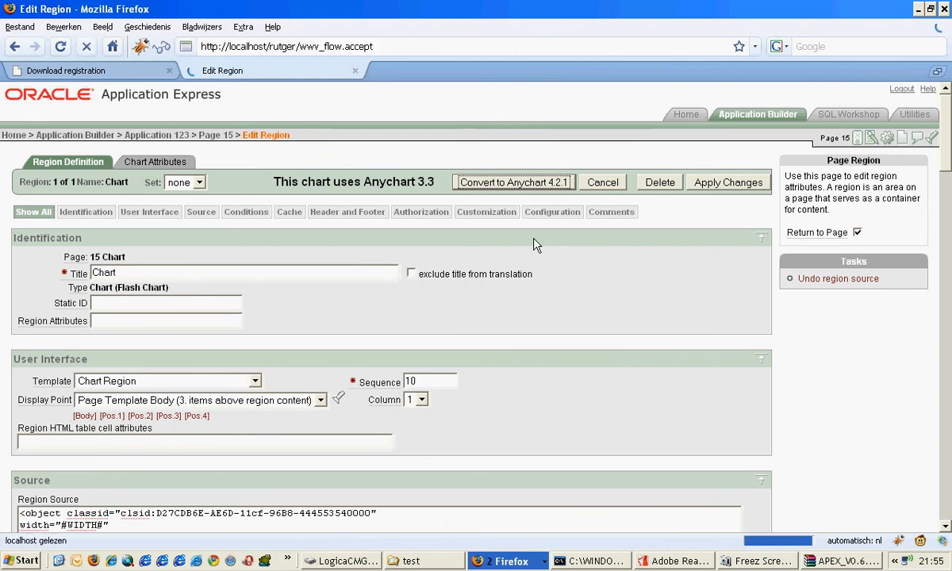
left_click(513, 182)
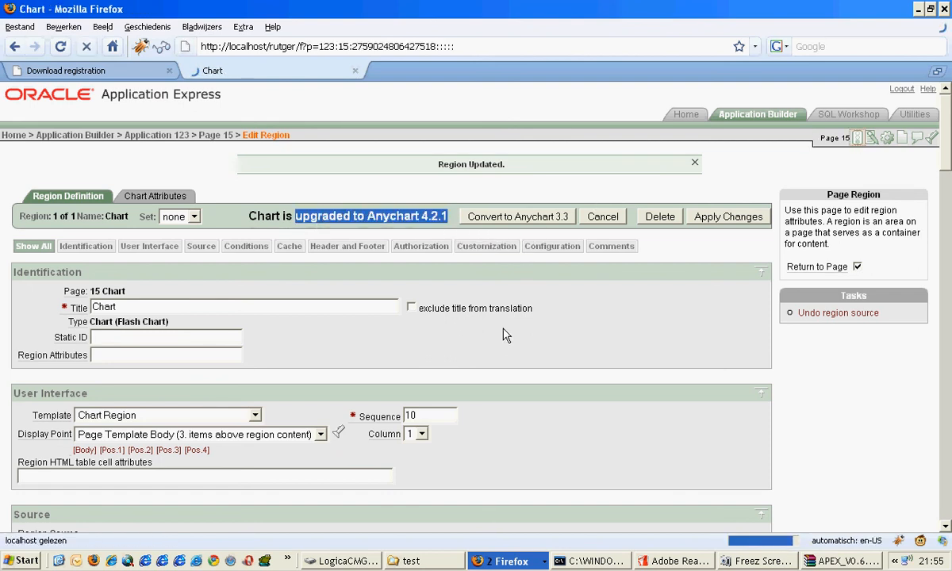
left_click(817, 266)
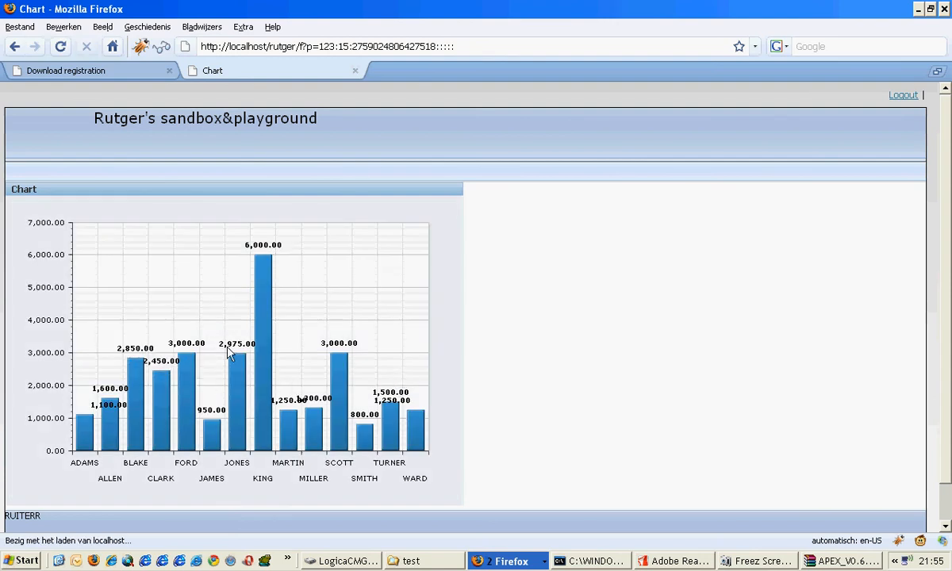
mouse_move(518, 360)
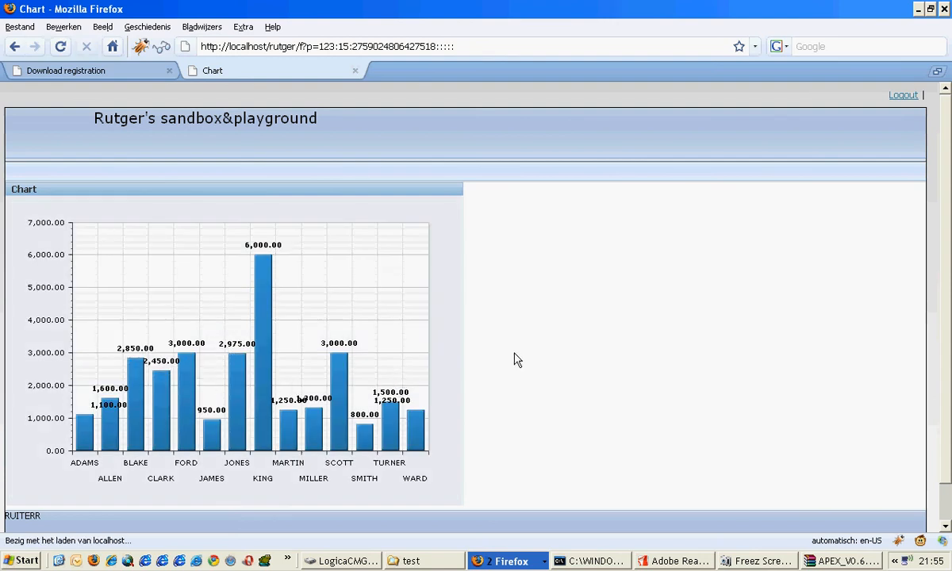